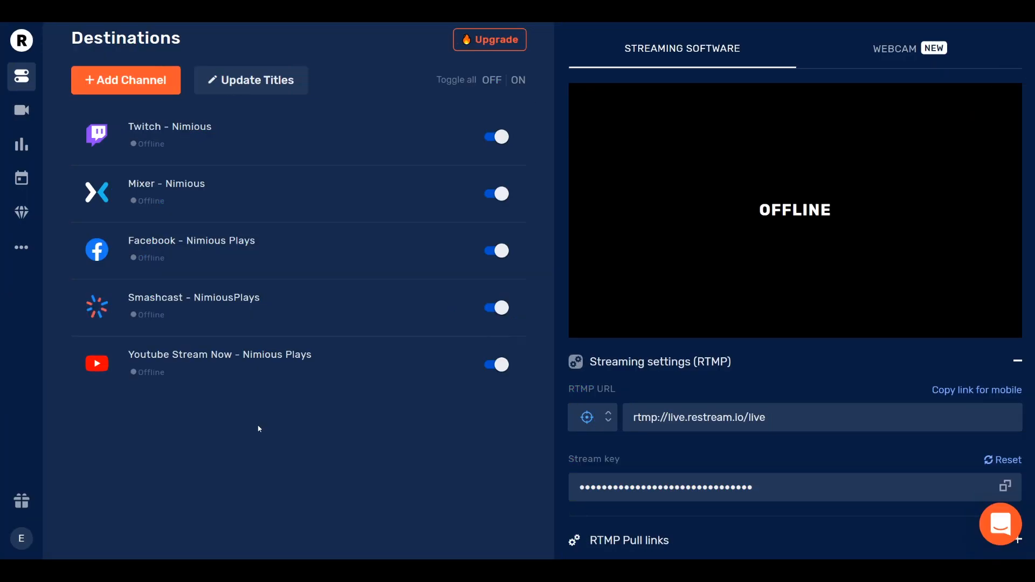
mouse_move(255, 434)
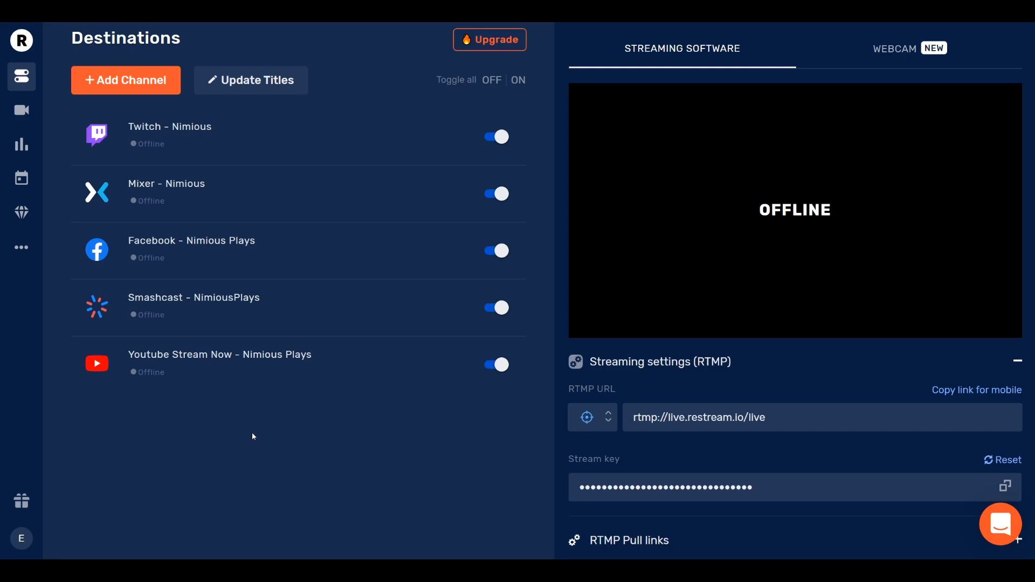
mouse_move(283, 446)
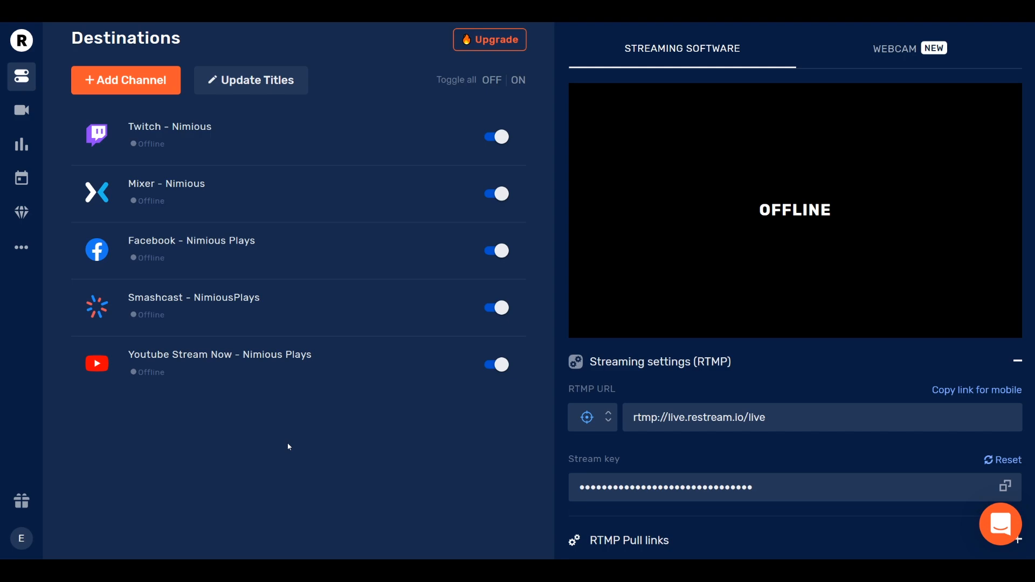
mouse_move(299, 403)
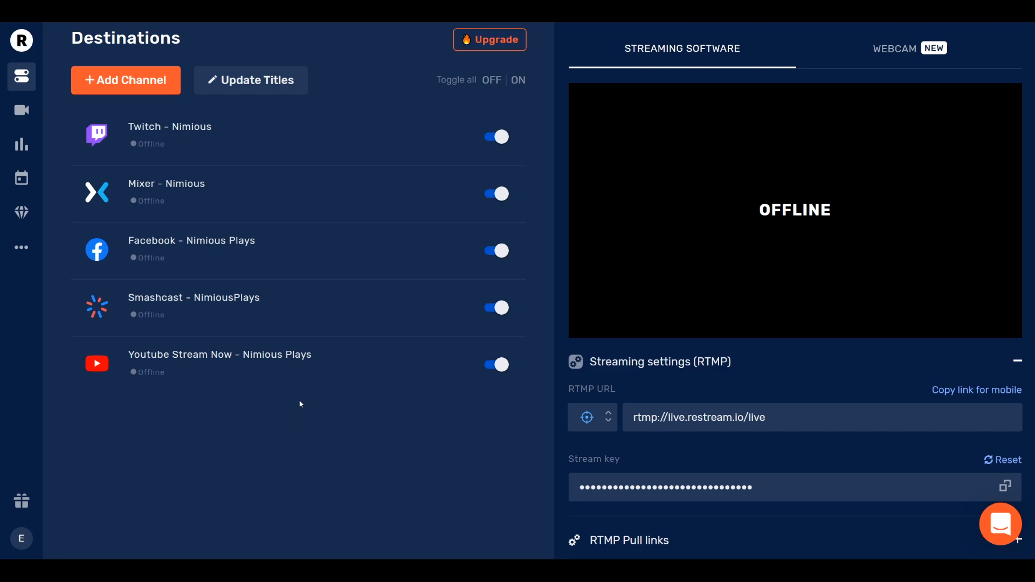
mouse_move(455, 251)
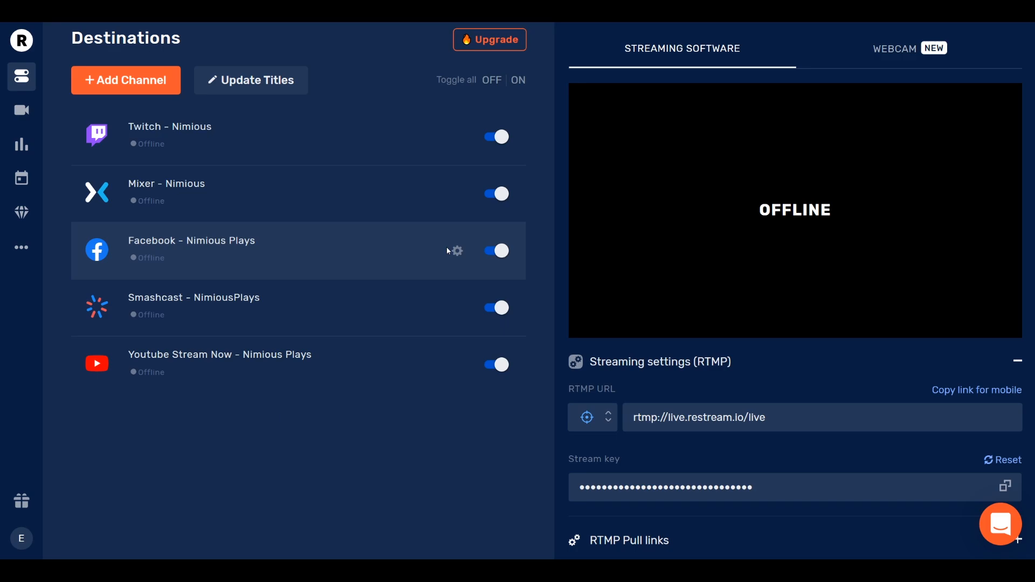
Step: Remove the Facebook and YouTube Stream Now destinations via their gear menus and confirm each removal
click(457, 251)
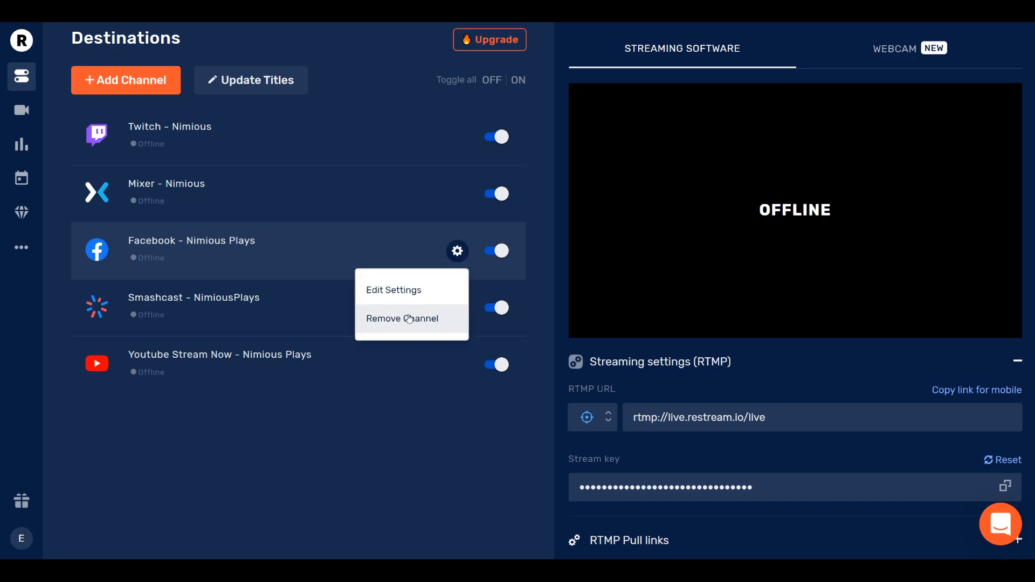
click(401, 319)
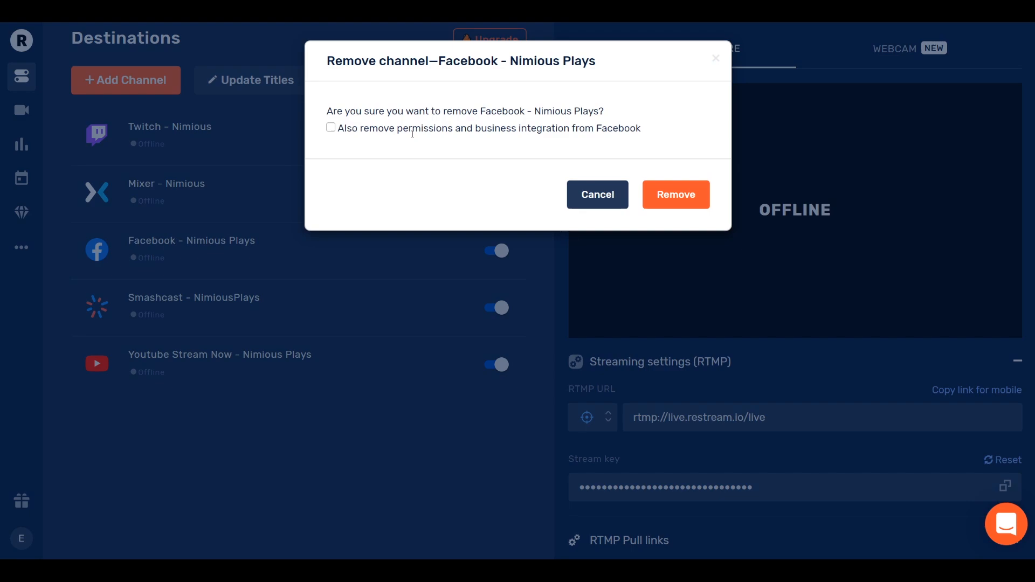
click(331, 127)
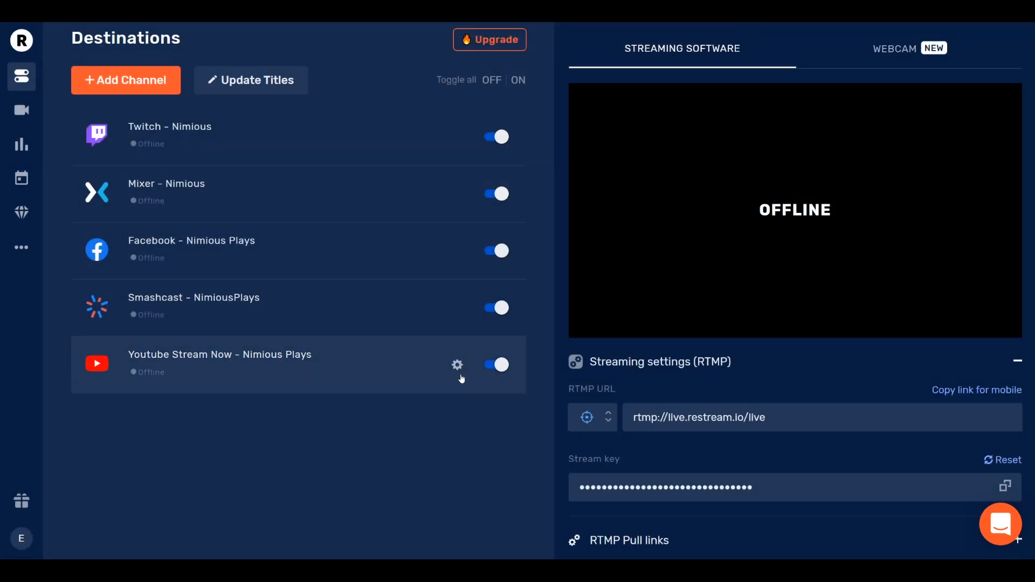
click(458, 365)
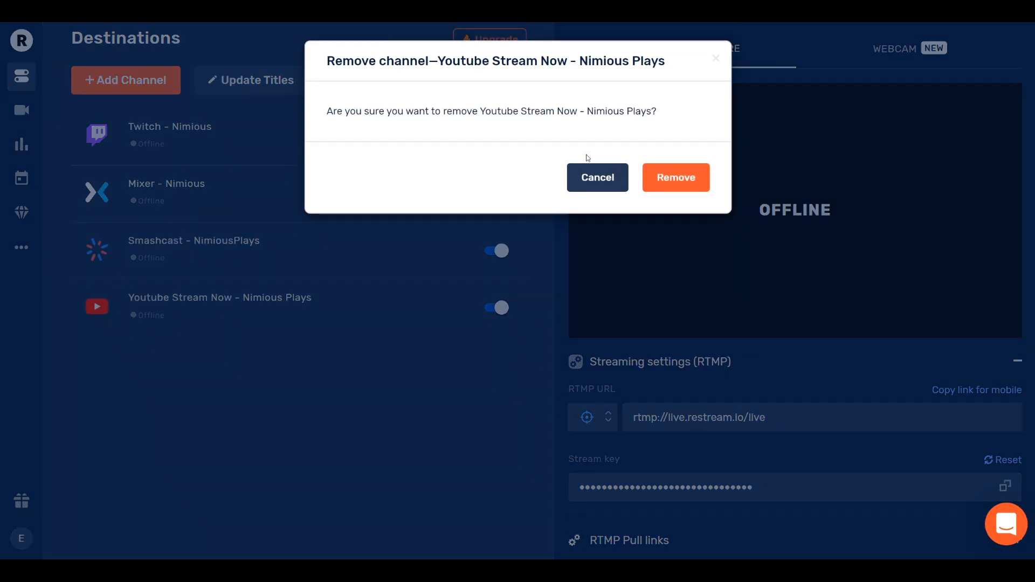
click(675, 178)
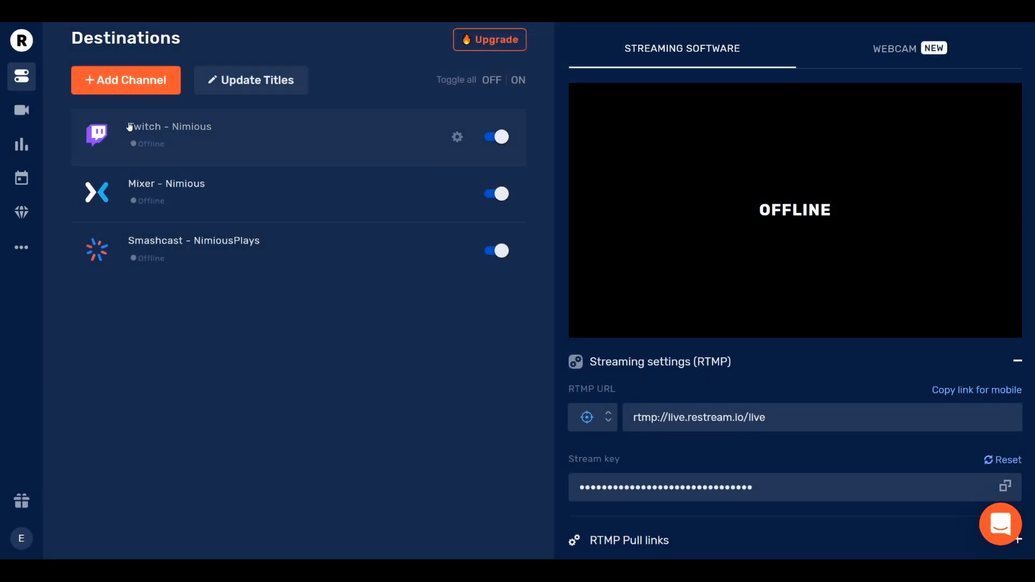
mouse_move(279, 267)
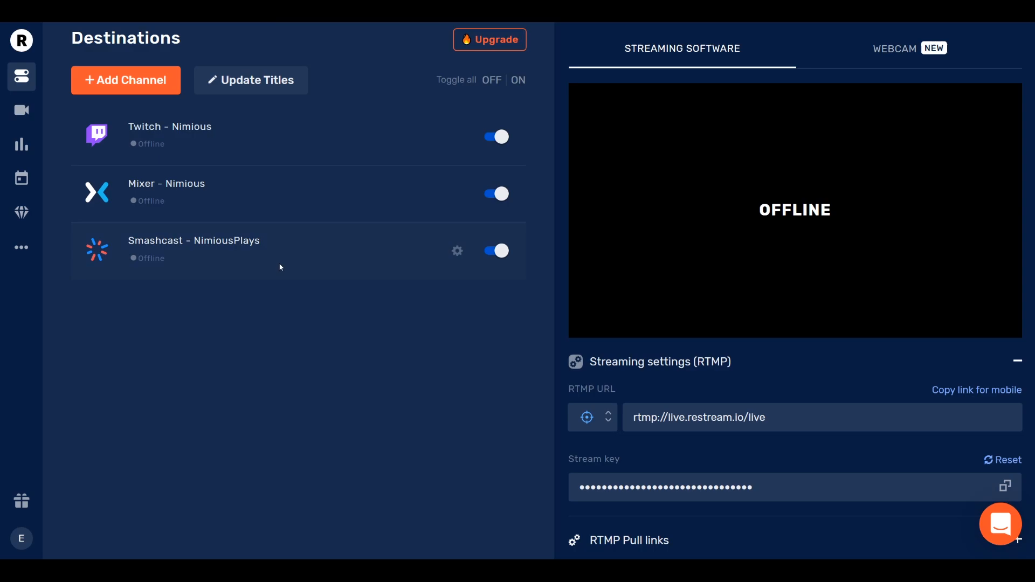
mouse_move(265, 352)
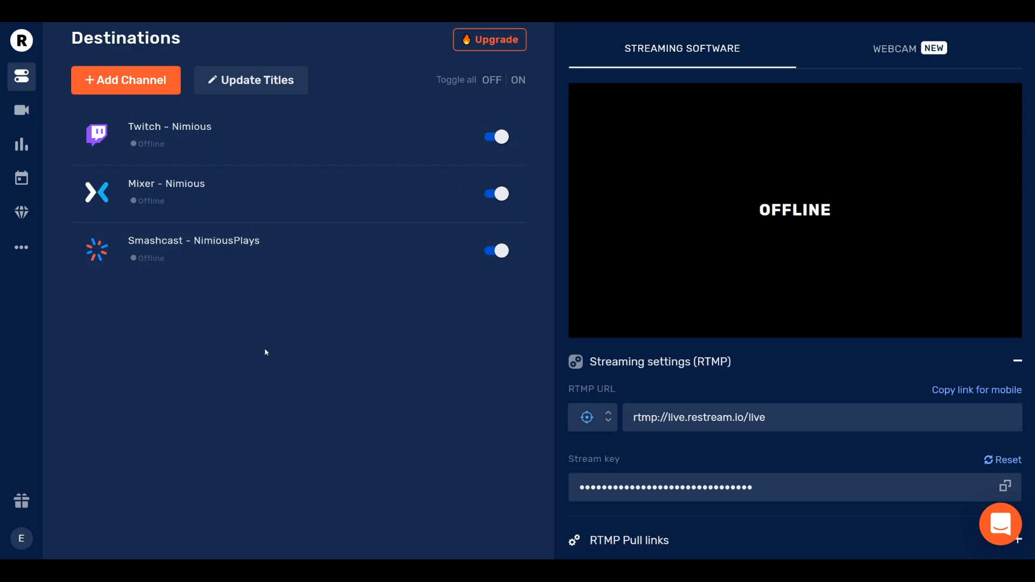
Step: Add a Facebook Live destination, connect the account, and set it to stream to the Nimious Plays public page
click(125, 80)
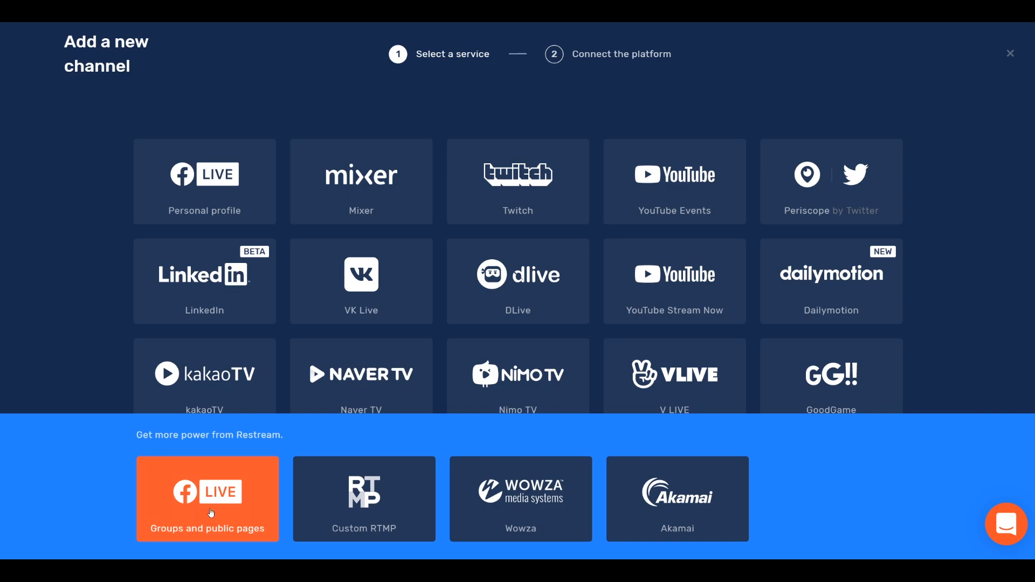
click(207, 498)
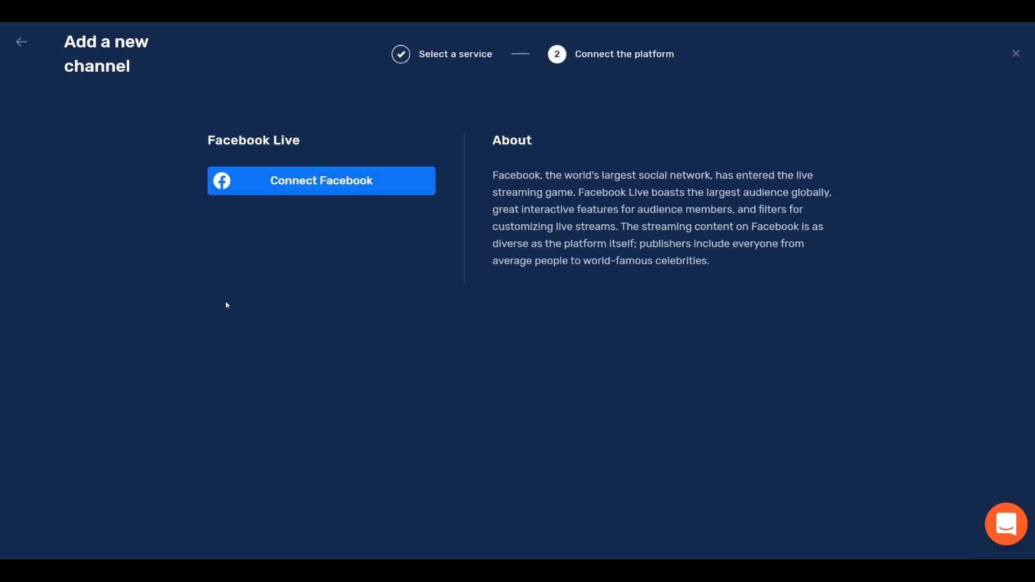
mouse_move(236, 281)
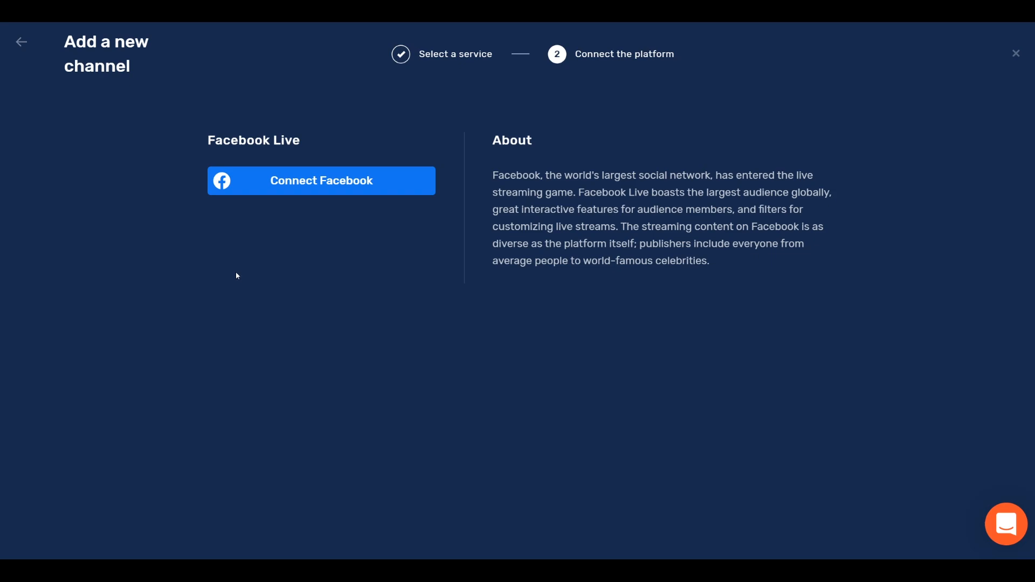
mouse_move(321, 180)
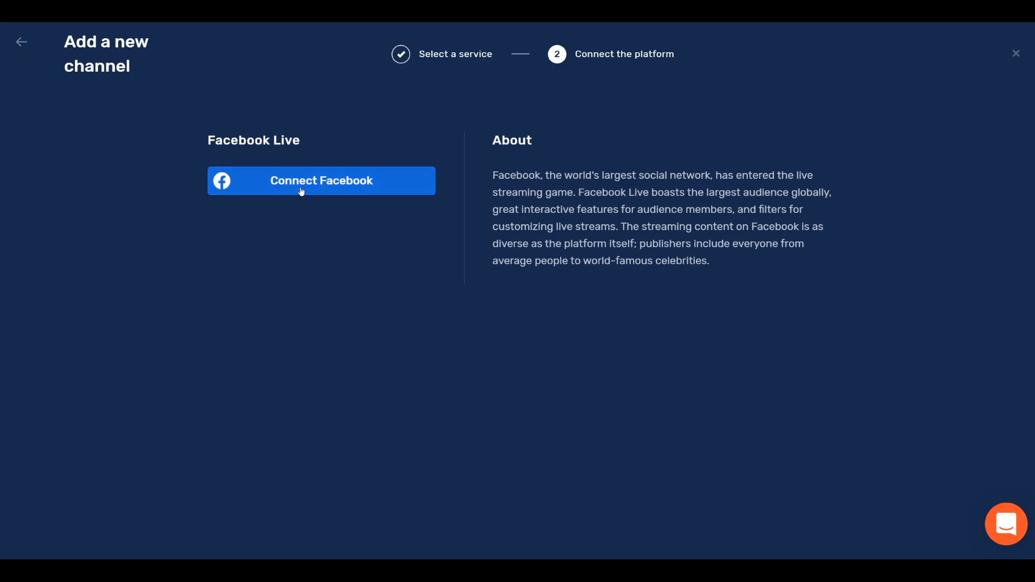
click(322, 180)
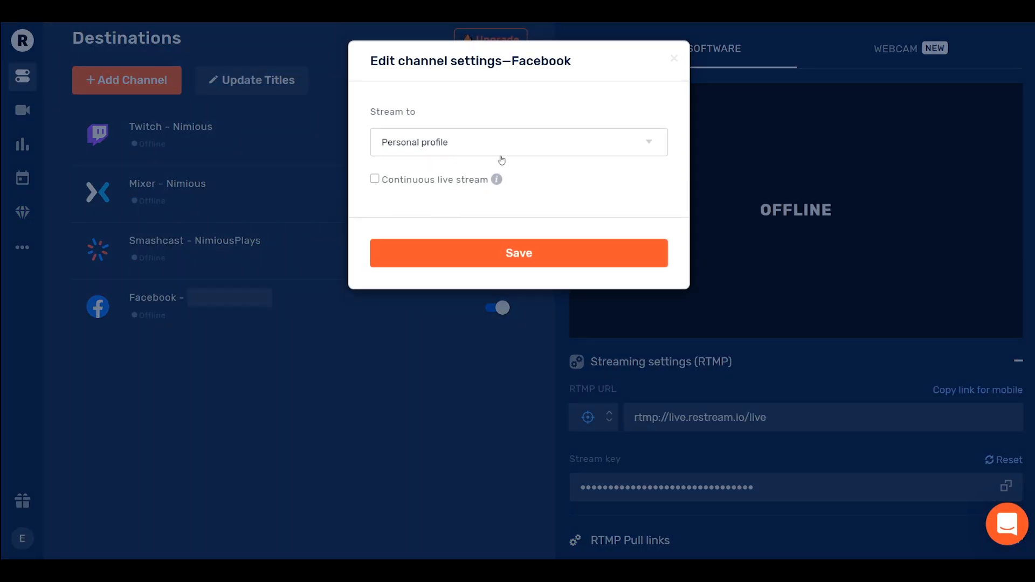
mouse_move(673, 170)
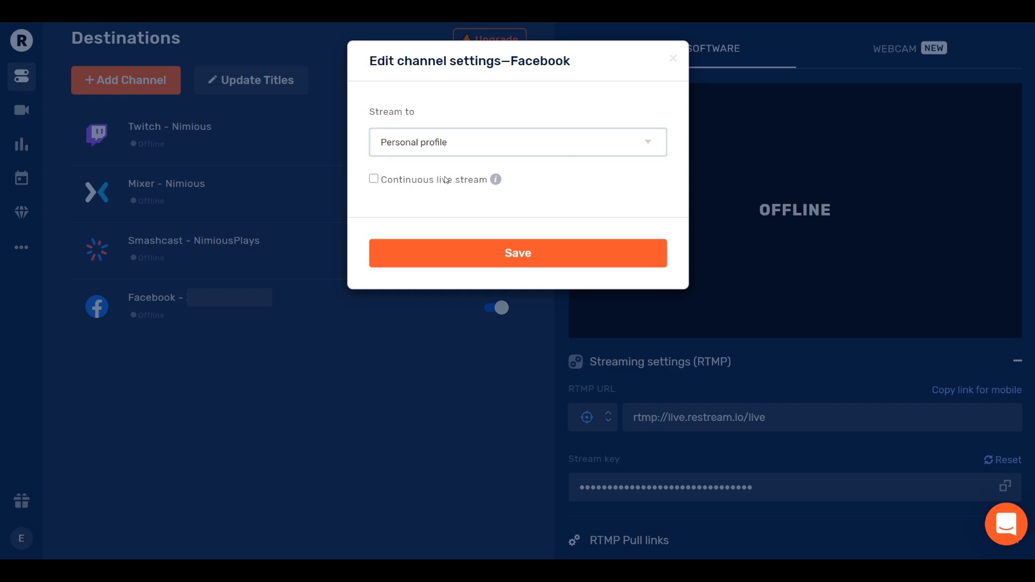
click(518, 142)
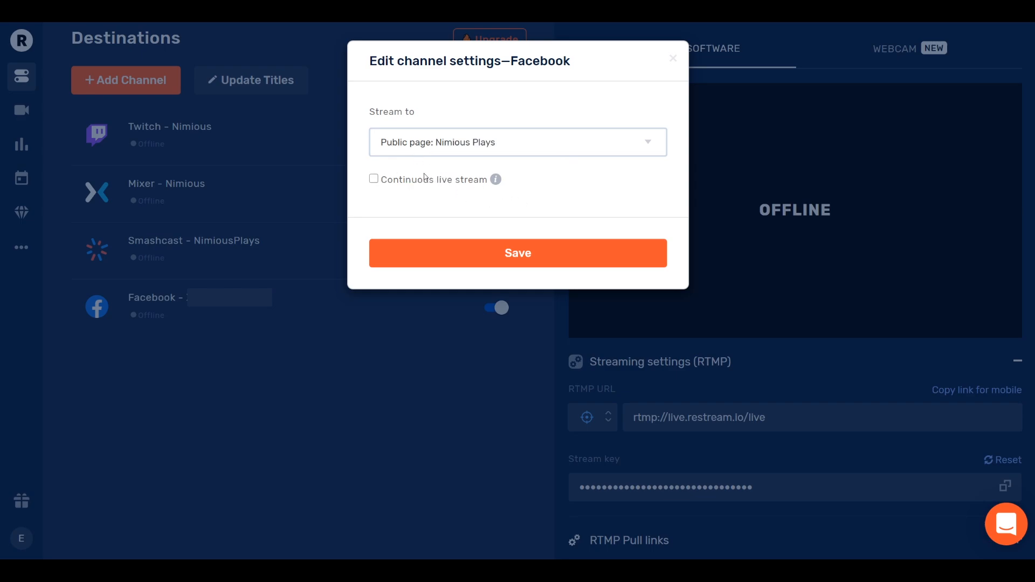
click(518, 252)
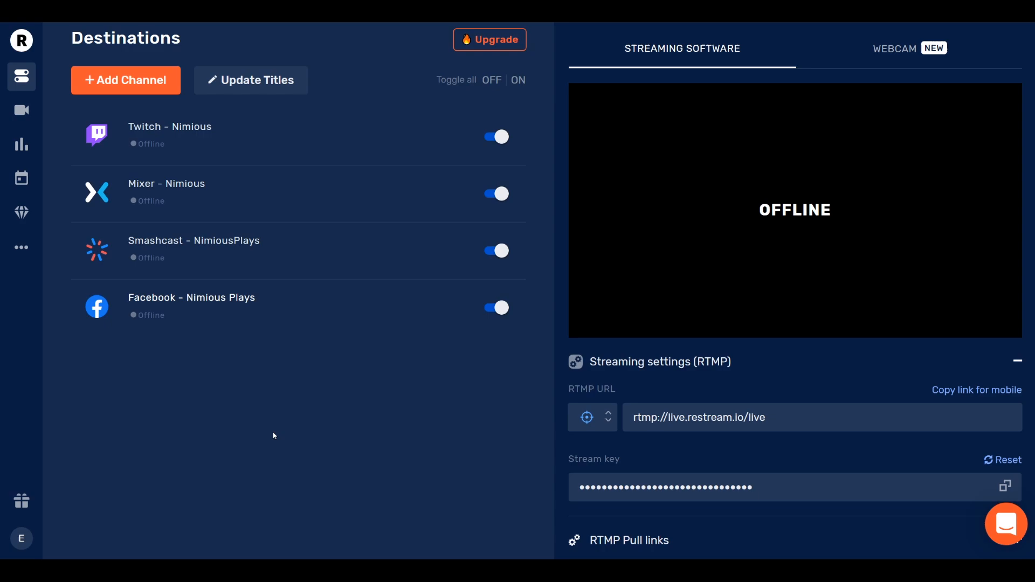
mouse_move(227, 307)
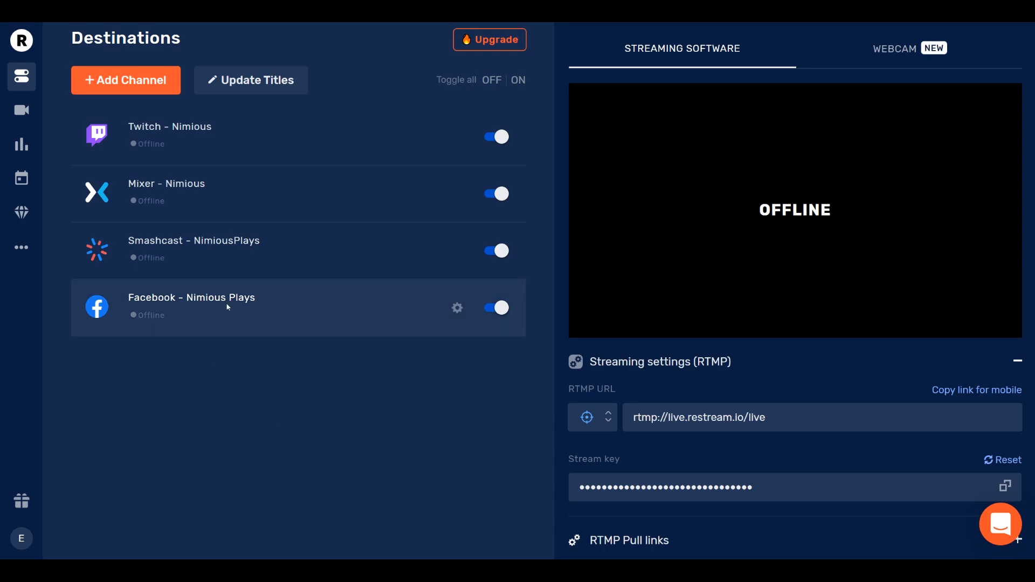
mouse_move(254, 309)
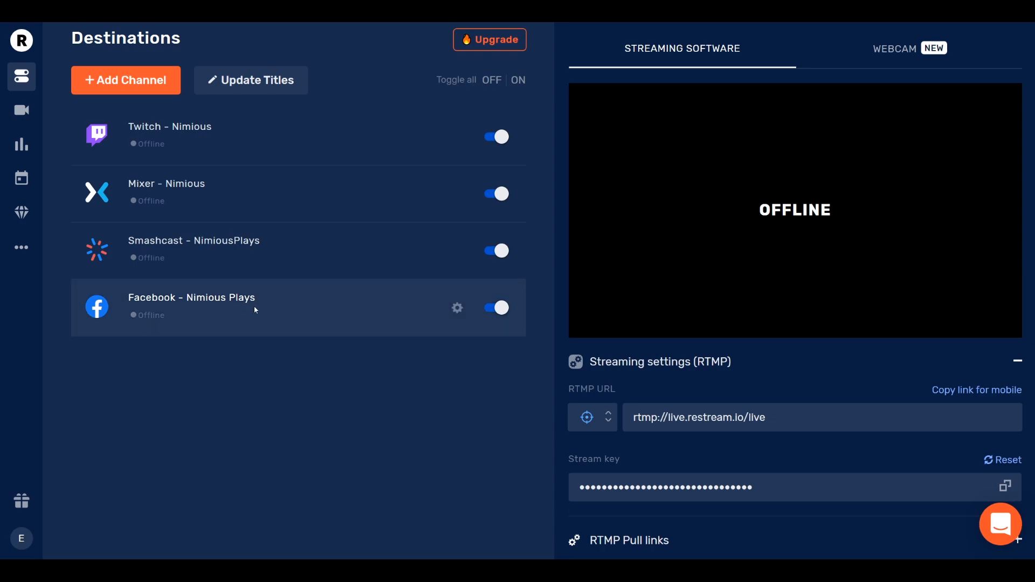
mouse_move(129, 71)
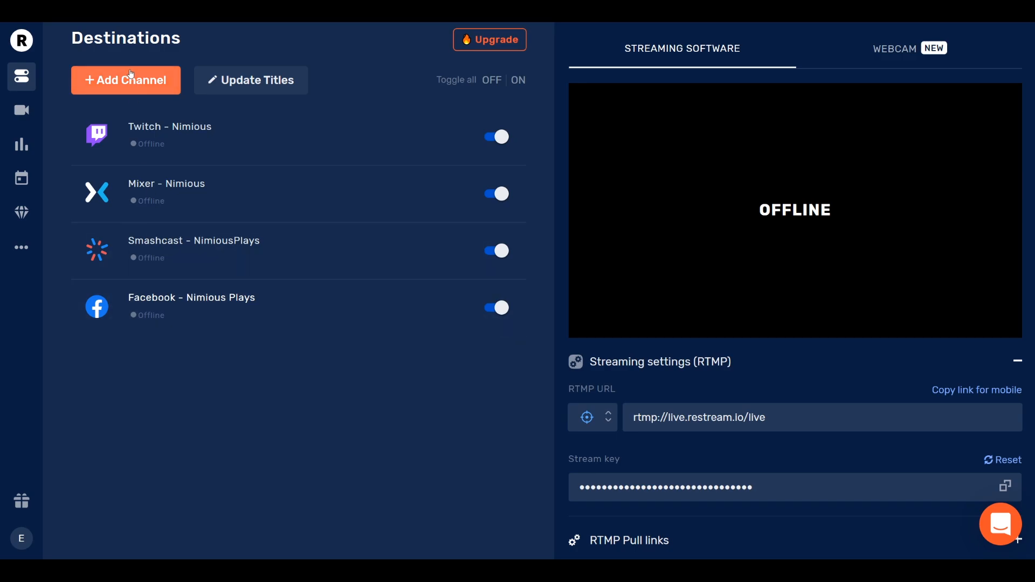
Step: Add a YouTube Stream Now destination and allow Restream access on the Google consent page
click(126, 79)
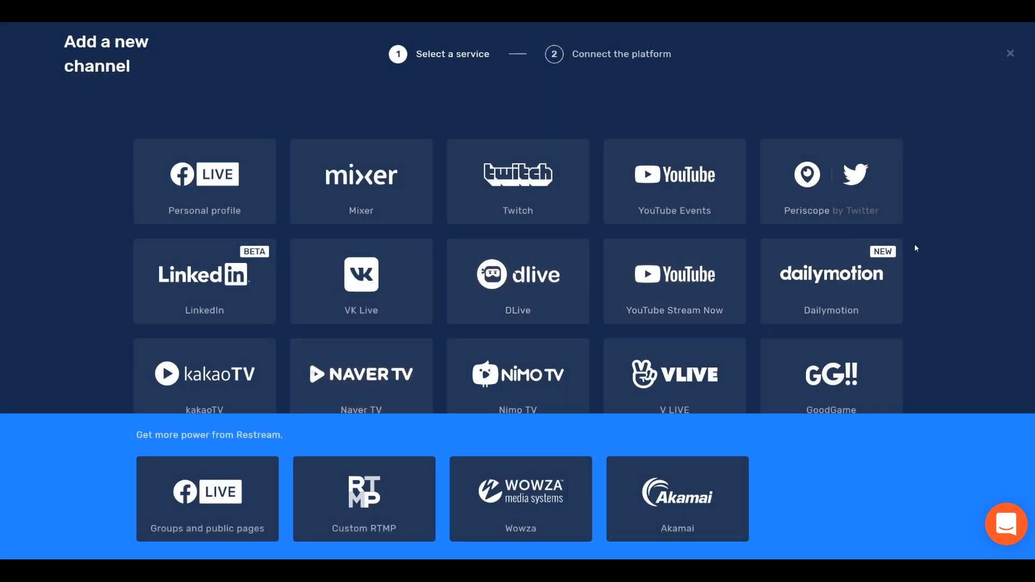
click(675, 281)
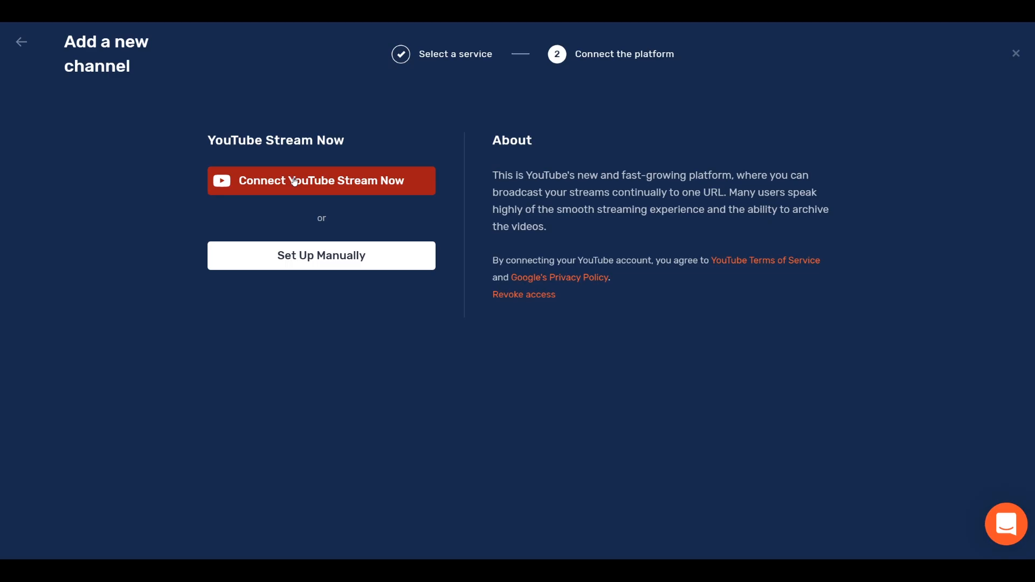
click(322, 180)
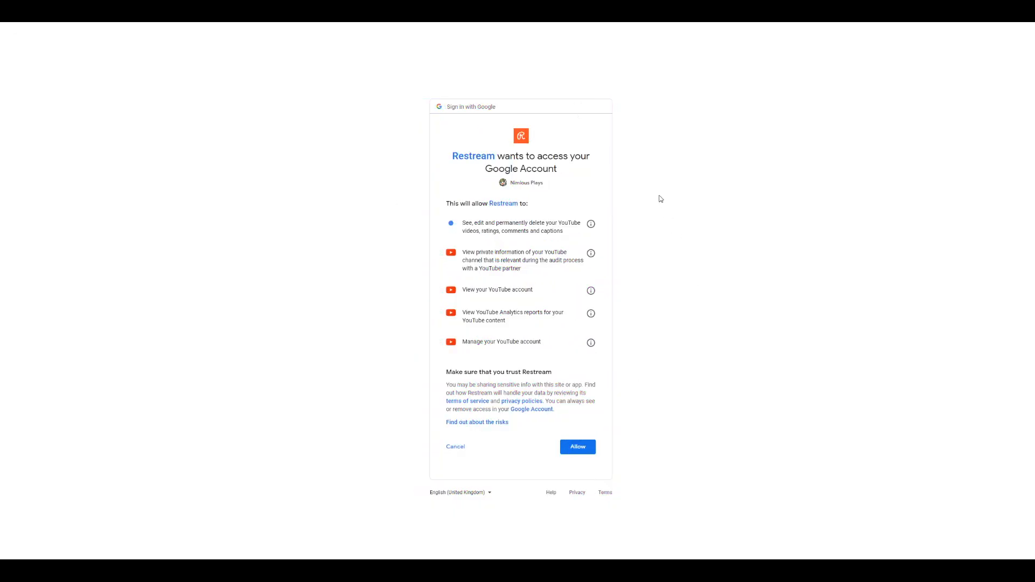
click(576, 446)
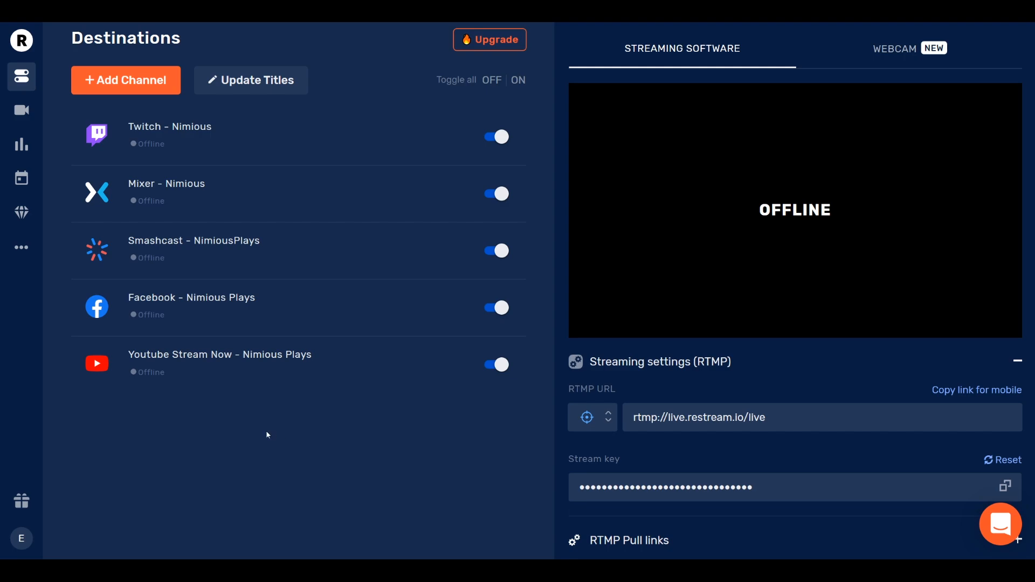
mouse_move(225, 434)
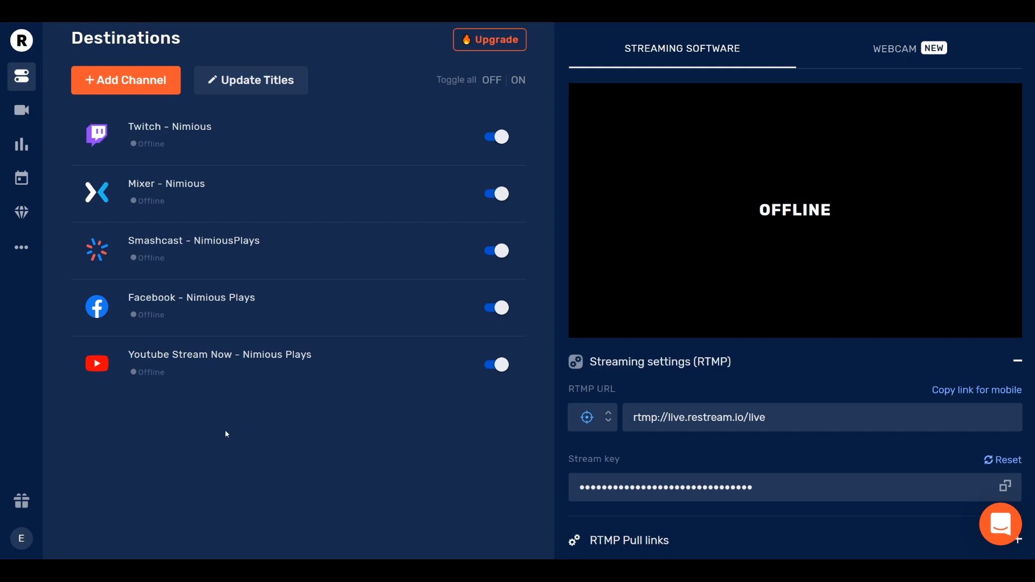
mouse_move(242, 440)
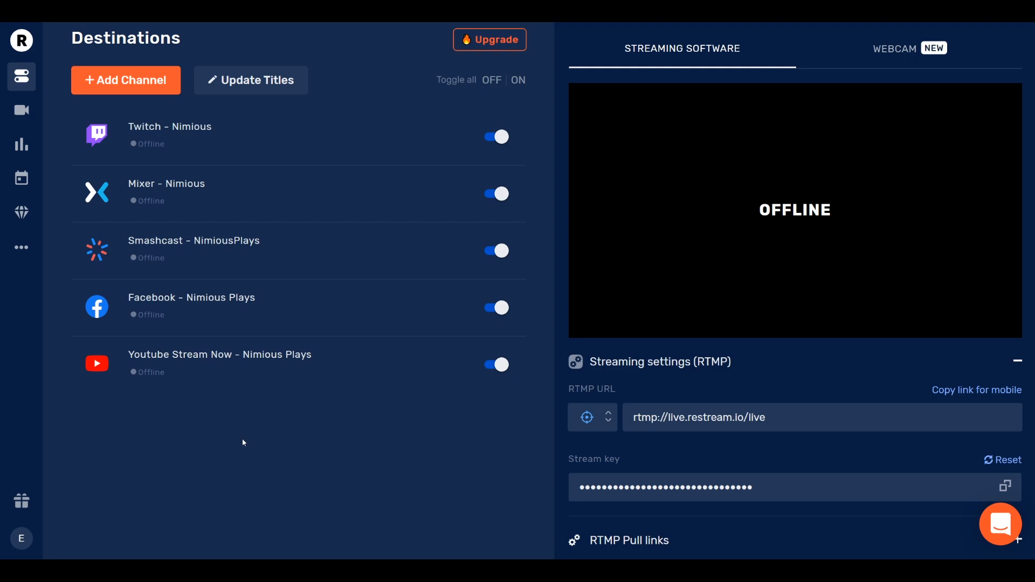
mouse_move(150, 385)
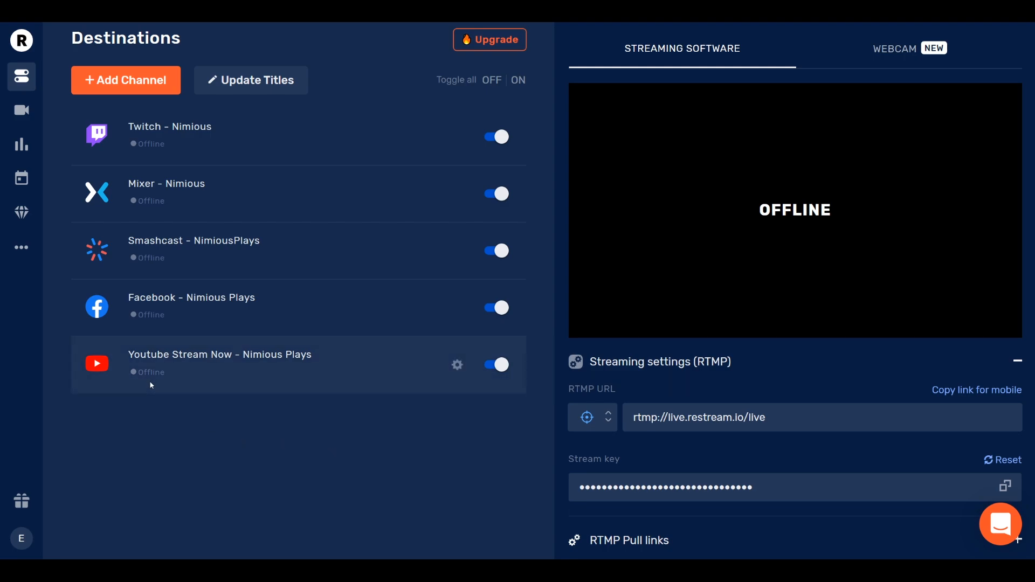
mouse_move(287, 462)
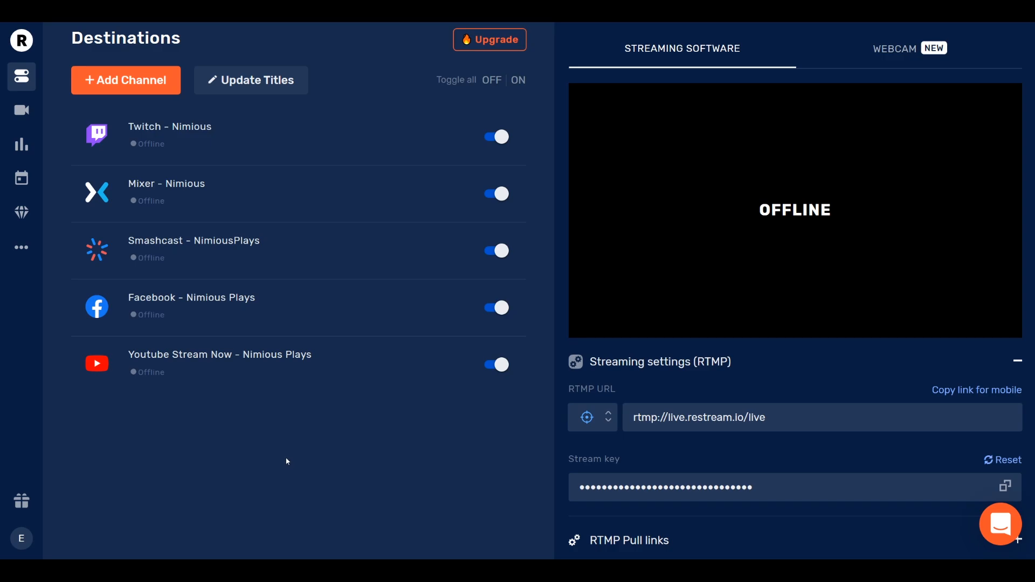
Step: Update every destination's title to 'Test Stream! Come Chat & Chill! 【Gacha Games】' with Update All
click(250, 79)
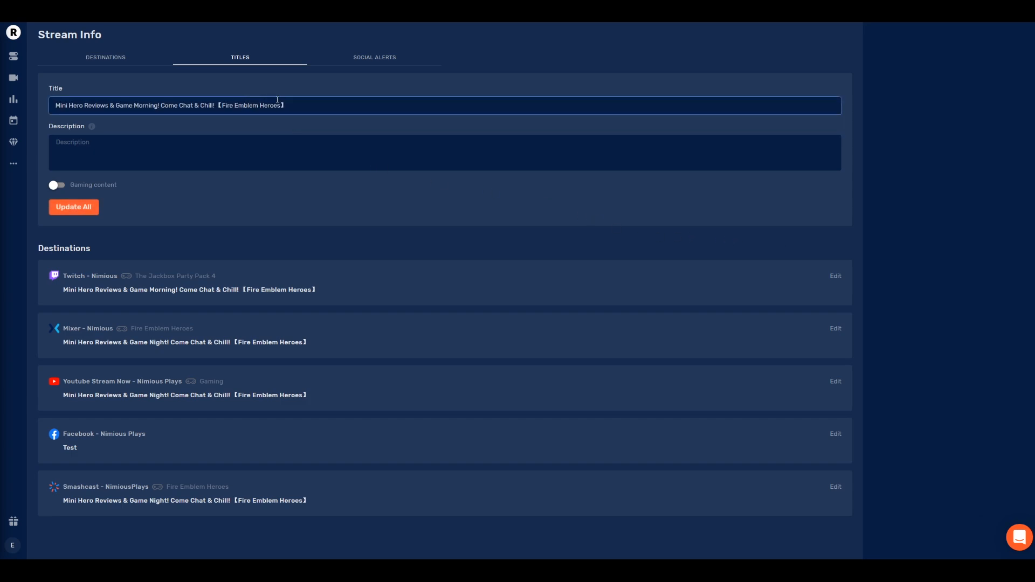
double_click(257, 106)
text(Test)
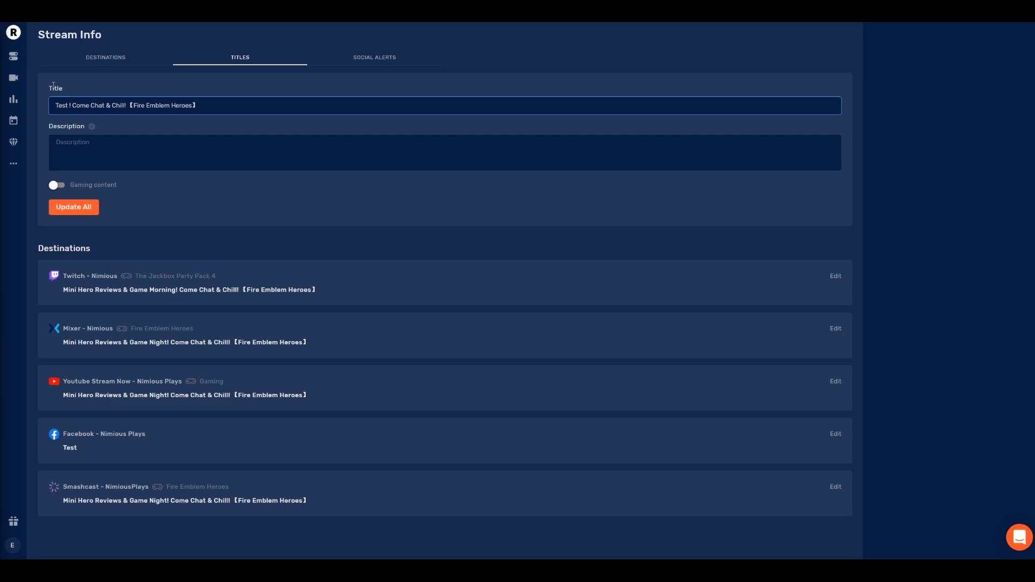
text(Stream)
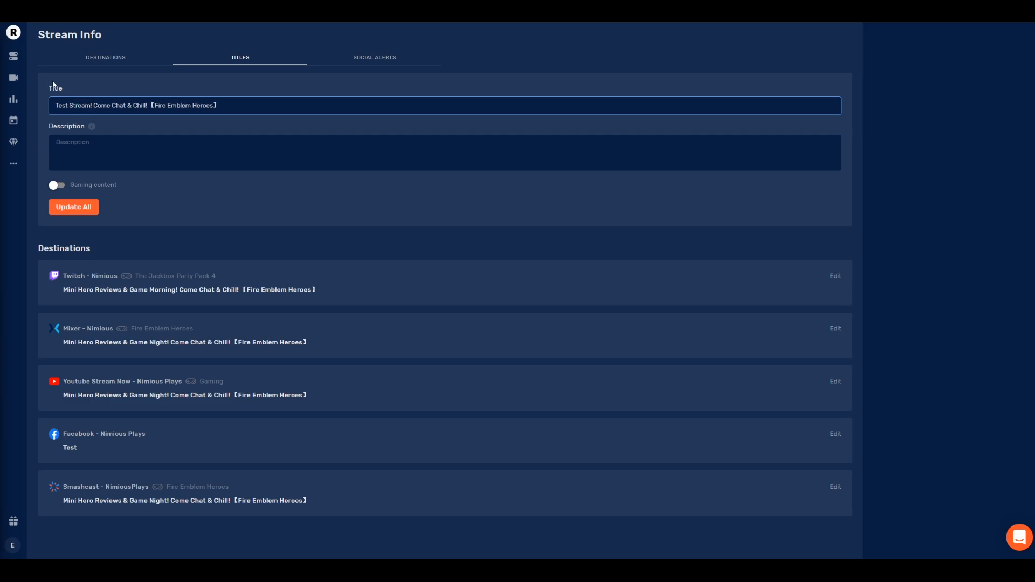
text(【G】)
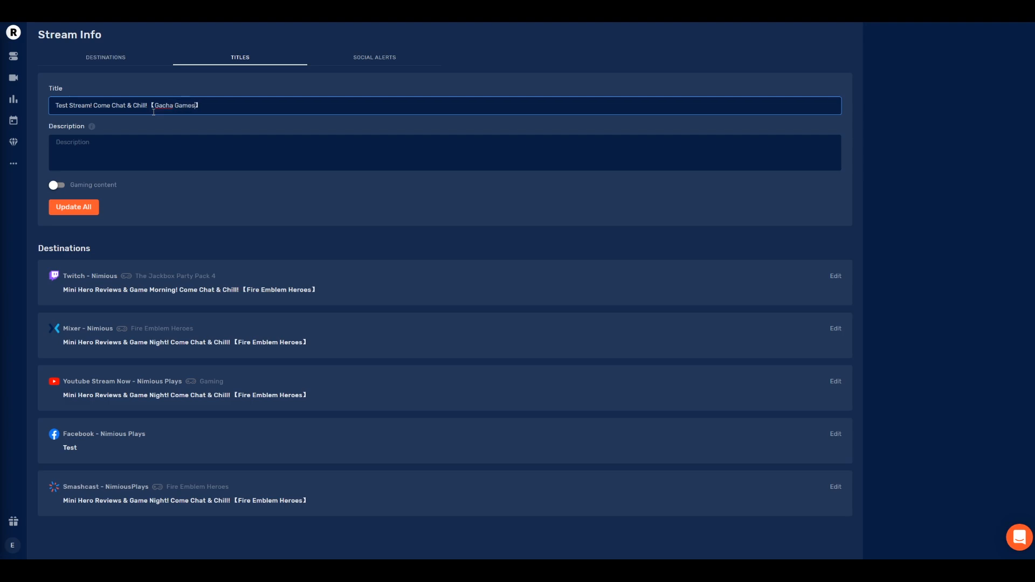
click(73, 207)
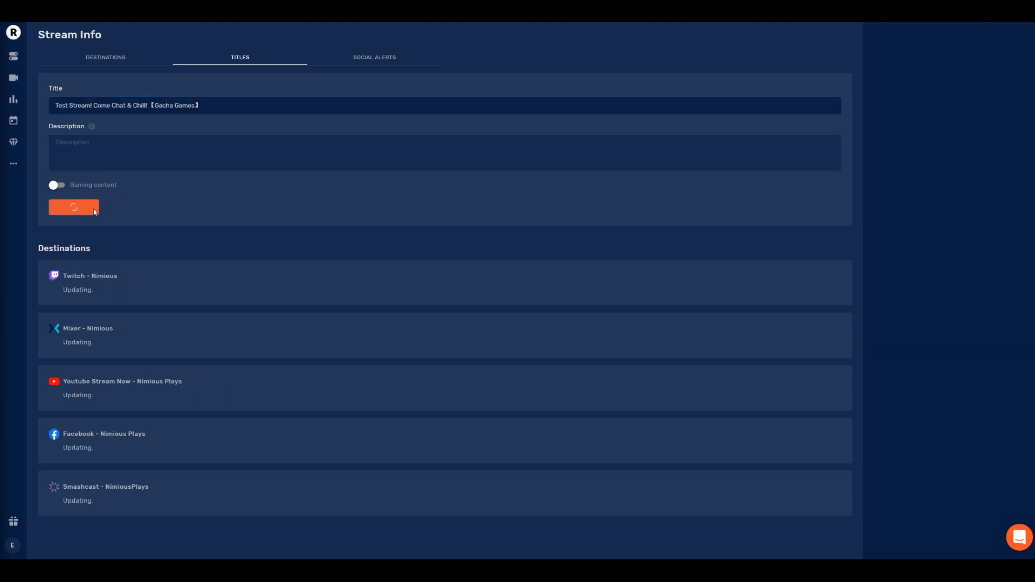
click(73, 207)
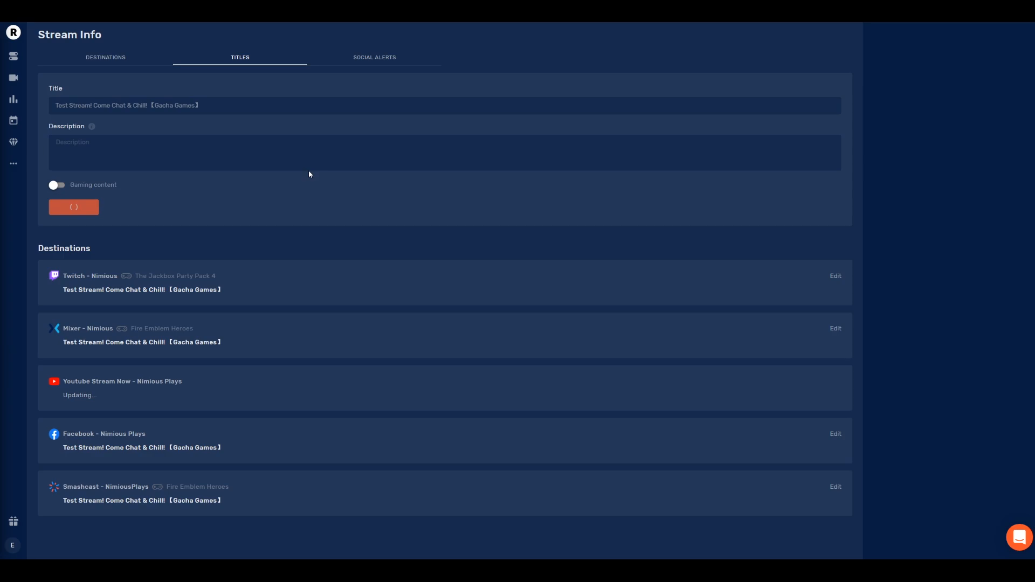
click(73, 207)
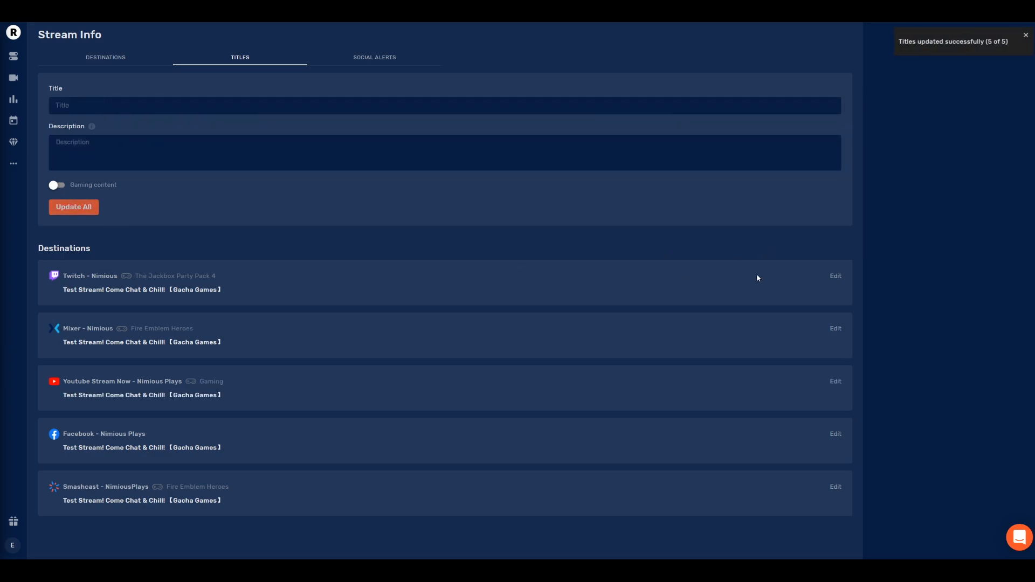
click(835, 276)
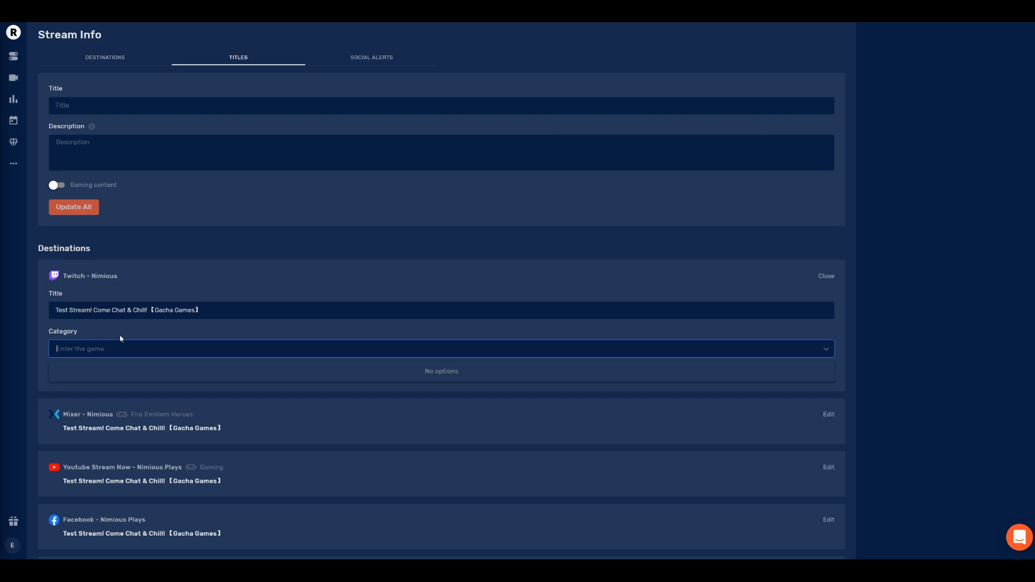
Step: Set the Twitch category, first to Langrisser Mobile and then to Fire Emblem Mobile
text(Langrisser)
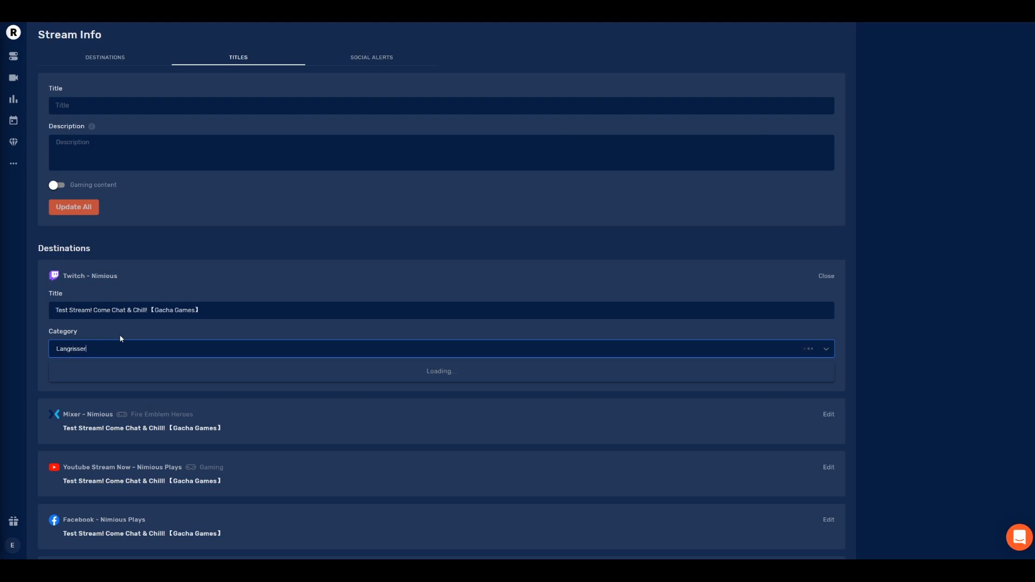
click(825, 277)
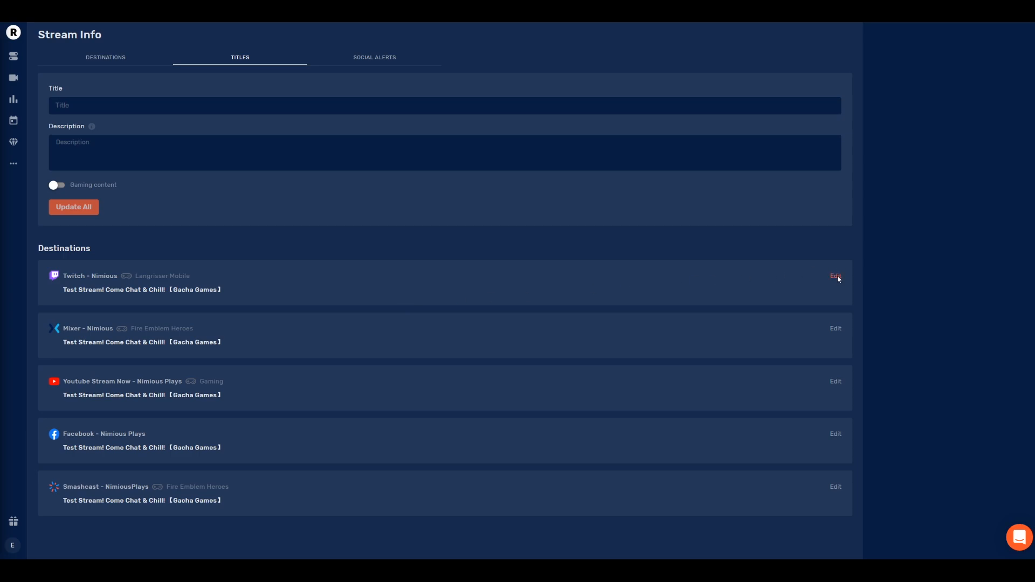
click(835, 276)
text(Fire Emblem)
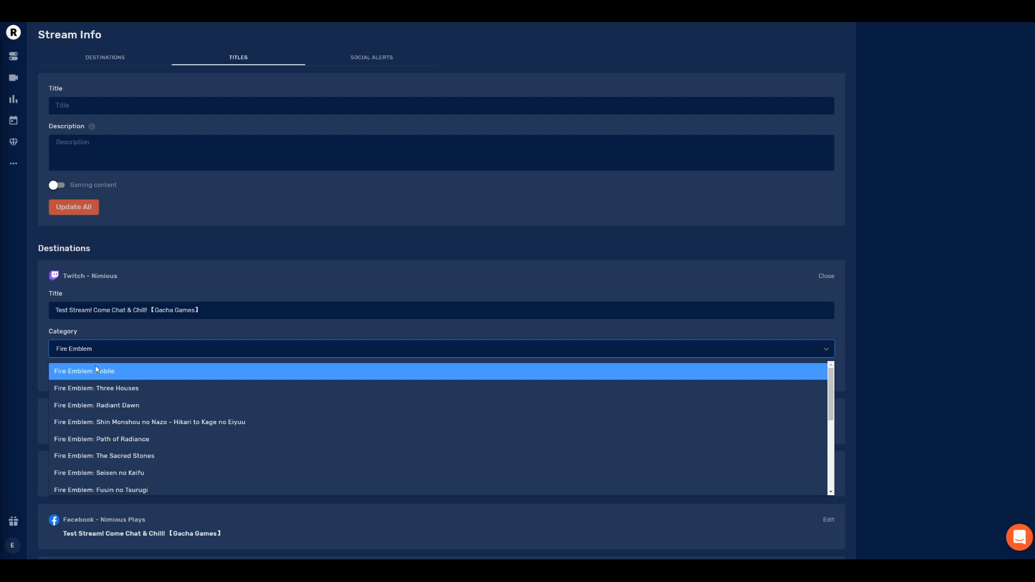
click(84, 371)
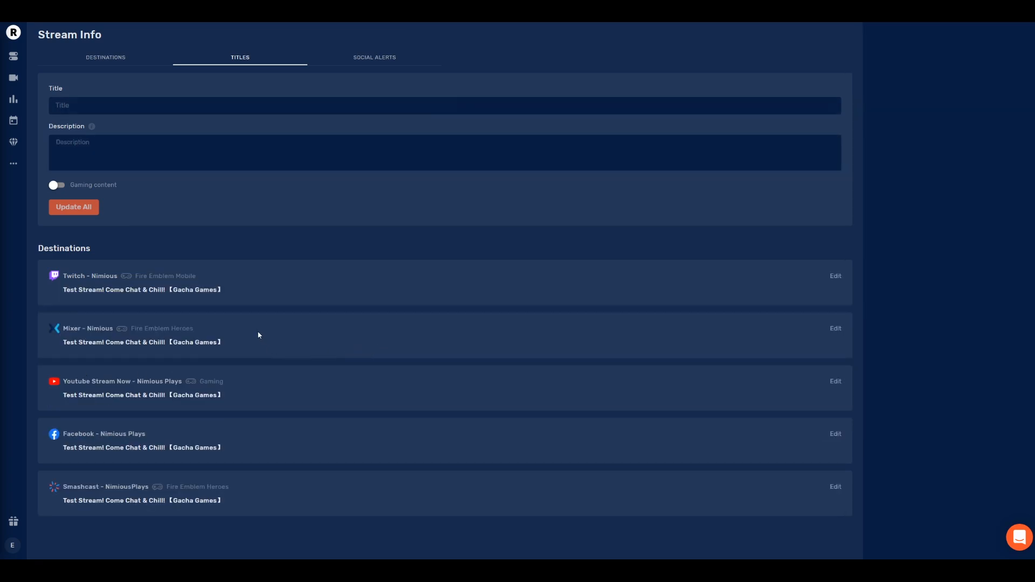
mouse_move(848, 427)
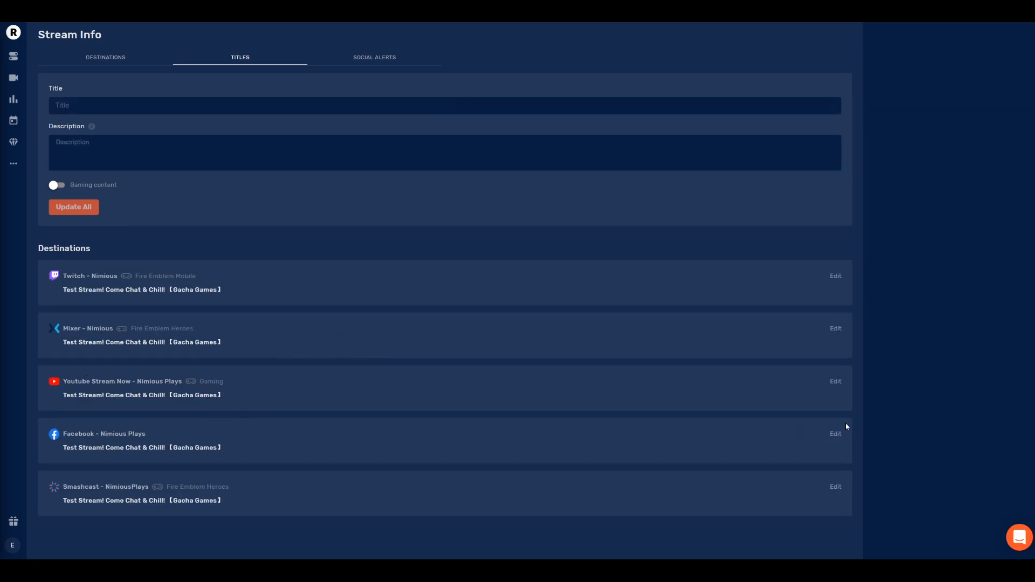
Step: Edit the Facebook destination's details and enter Fire Emblem as its game
click(835, 434)
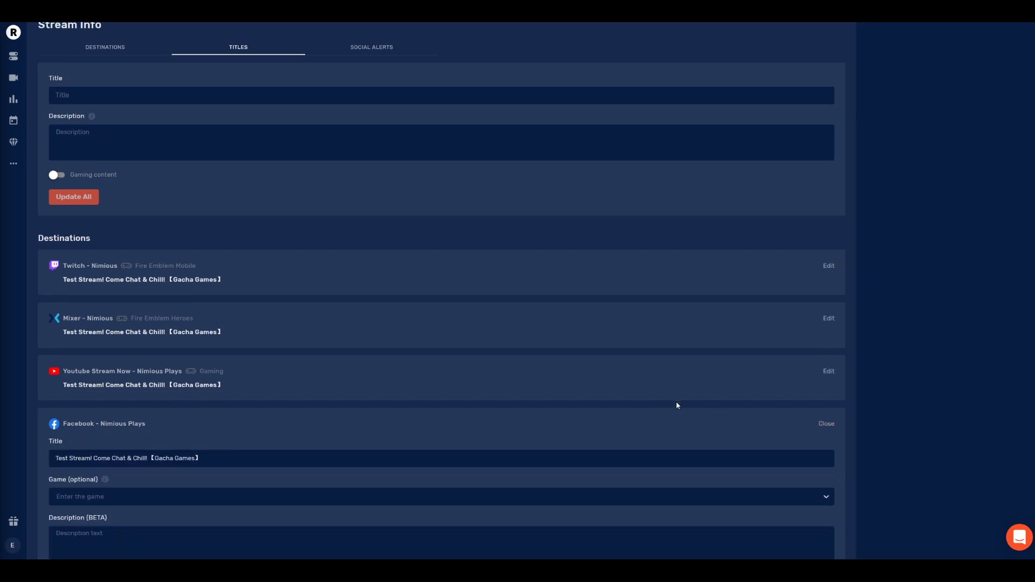
scroll(down, 3)
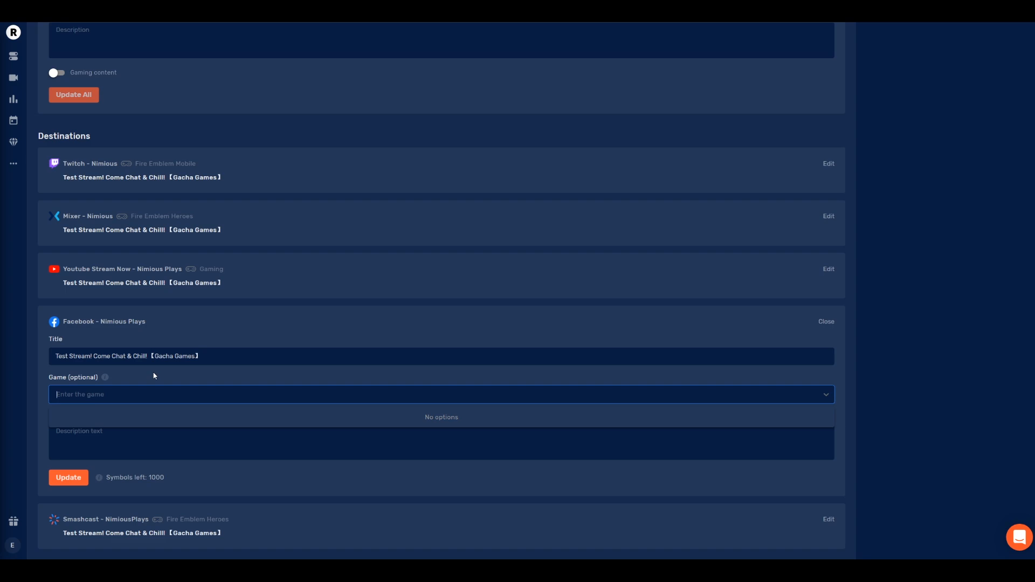
text(Fire Emblem)
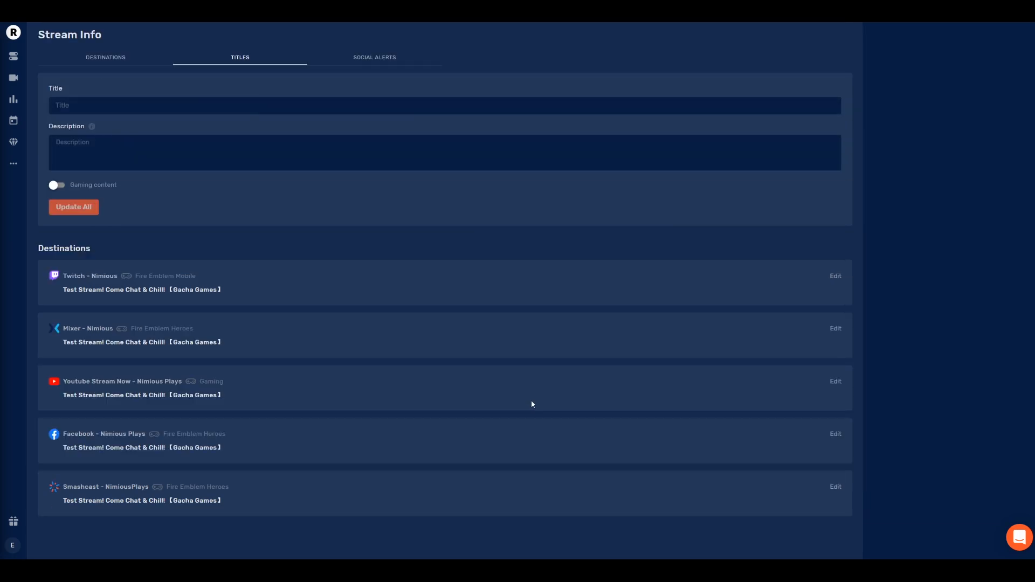
mouse_move(848, 377)
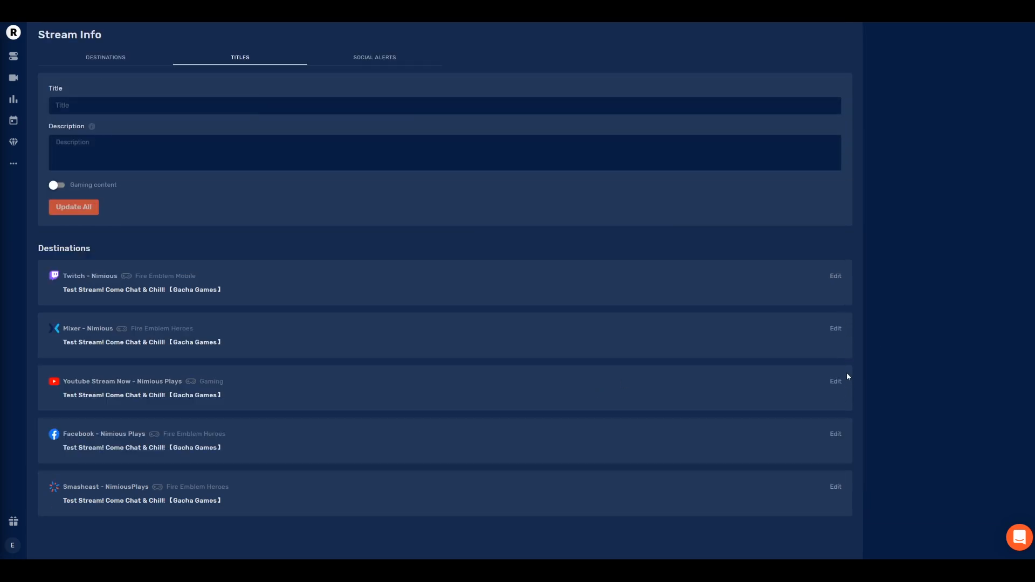
Step: Review the YouTube description and the Facebook destination's title, category and description details
click(835, 381)
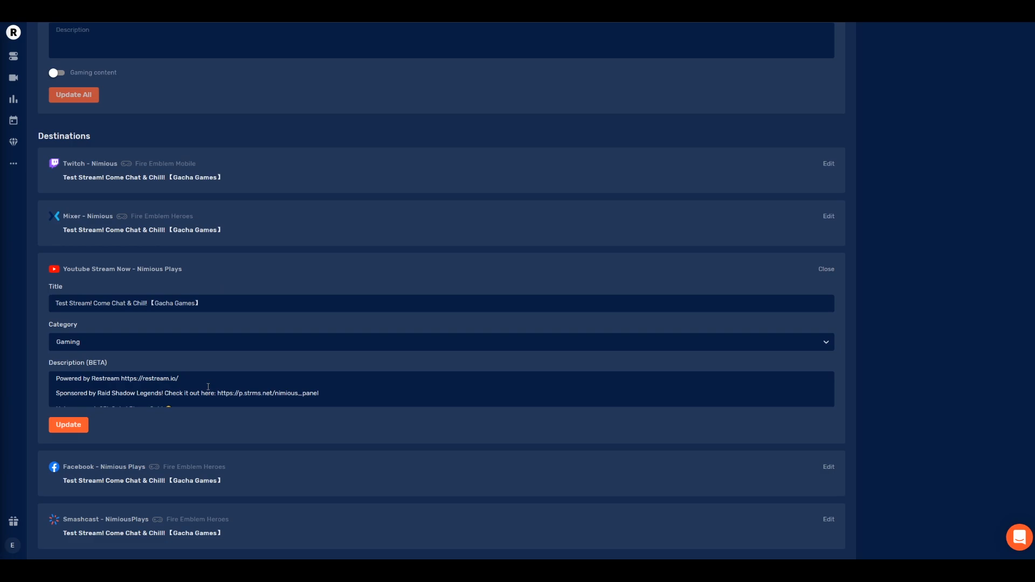
click(185, 379)
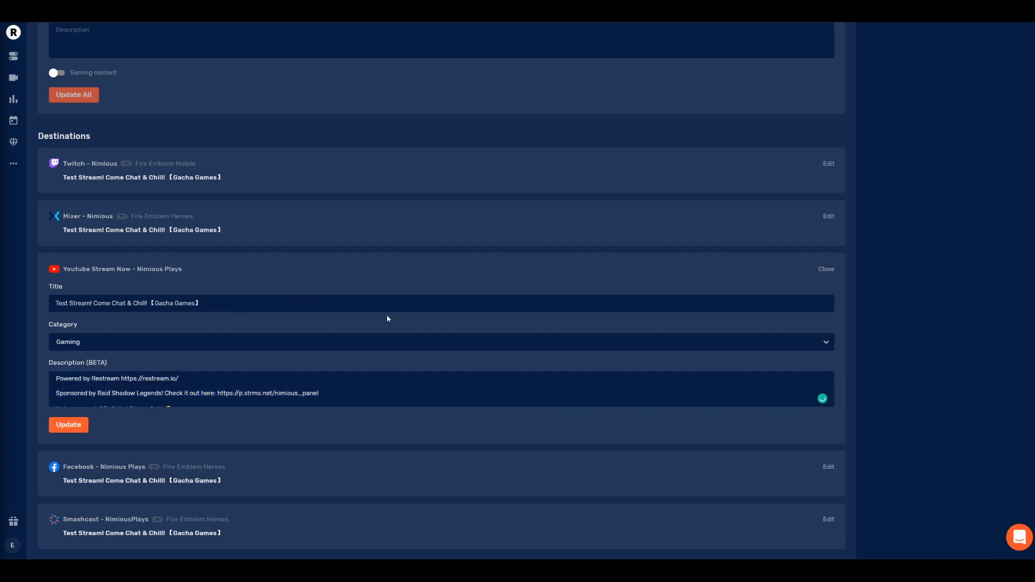
mouse_move(263, 435)
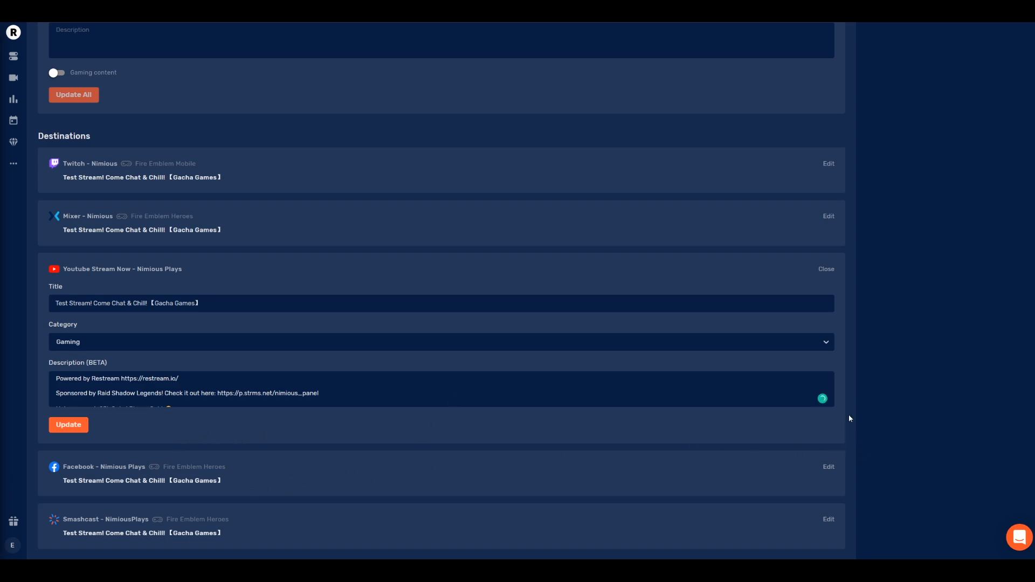
mouse_move(275, 374)
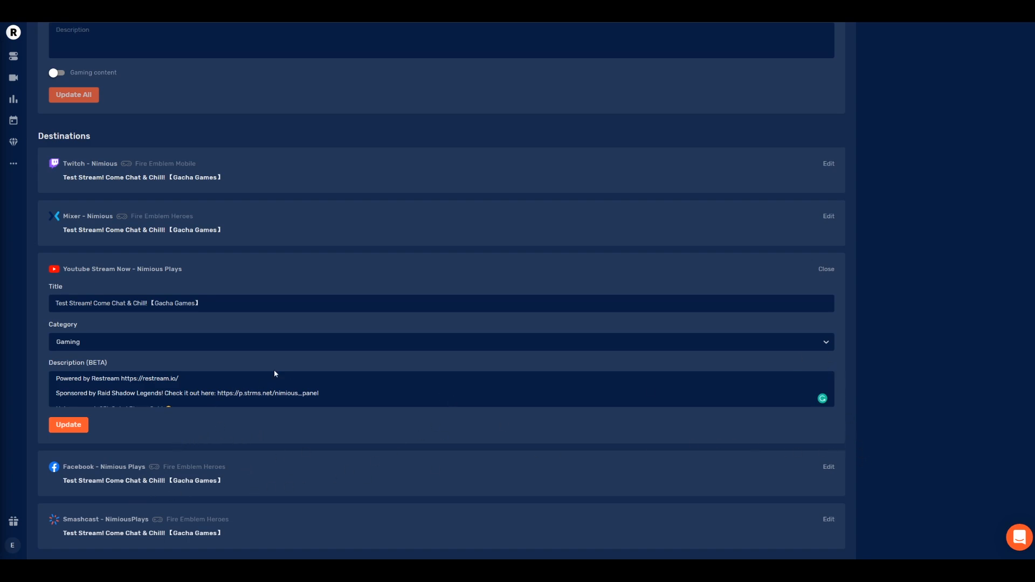
click(828, 467)
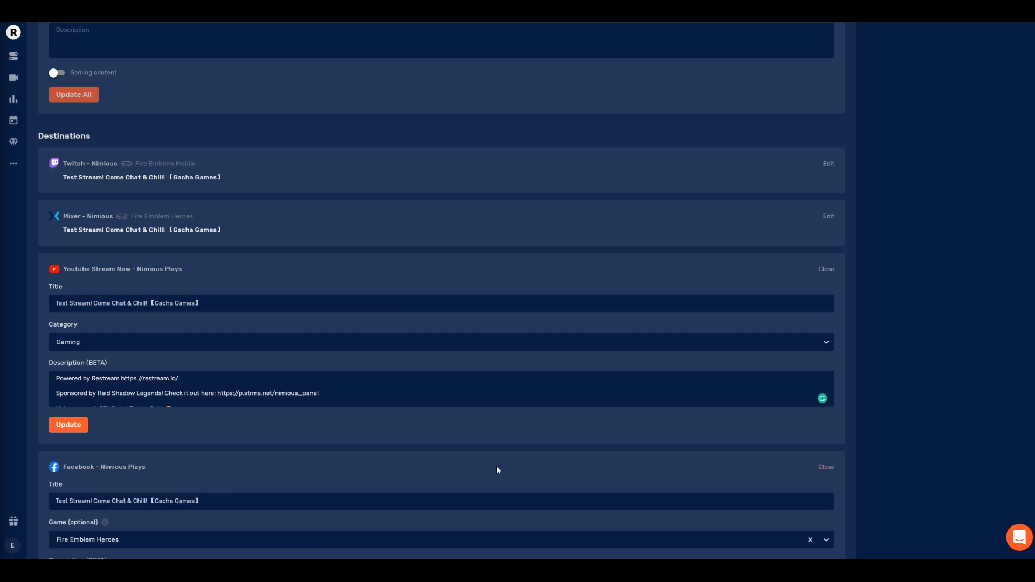
scroll(down, 3)
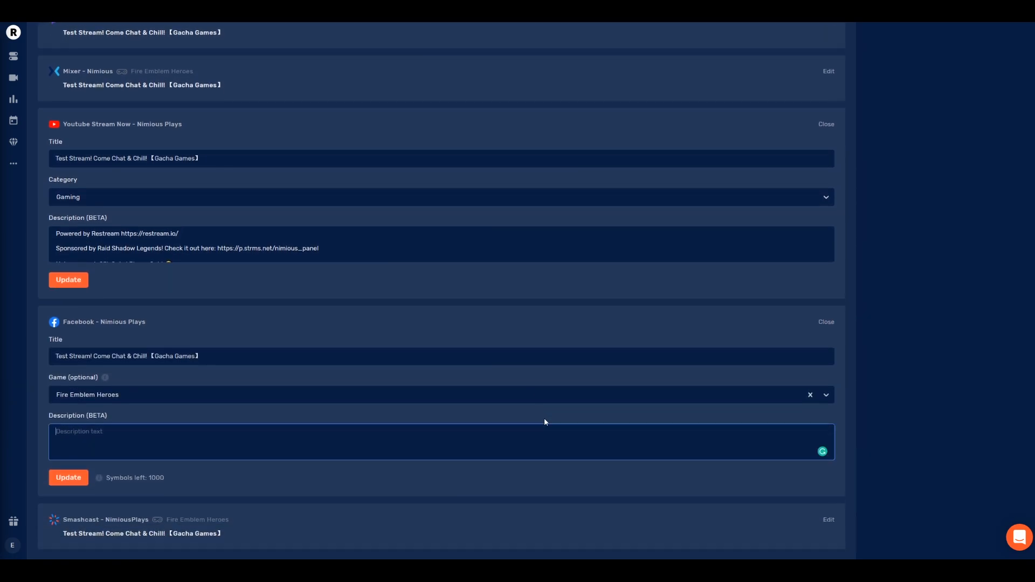
scroll(up, 3)
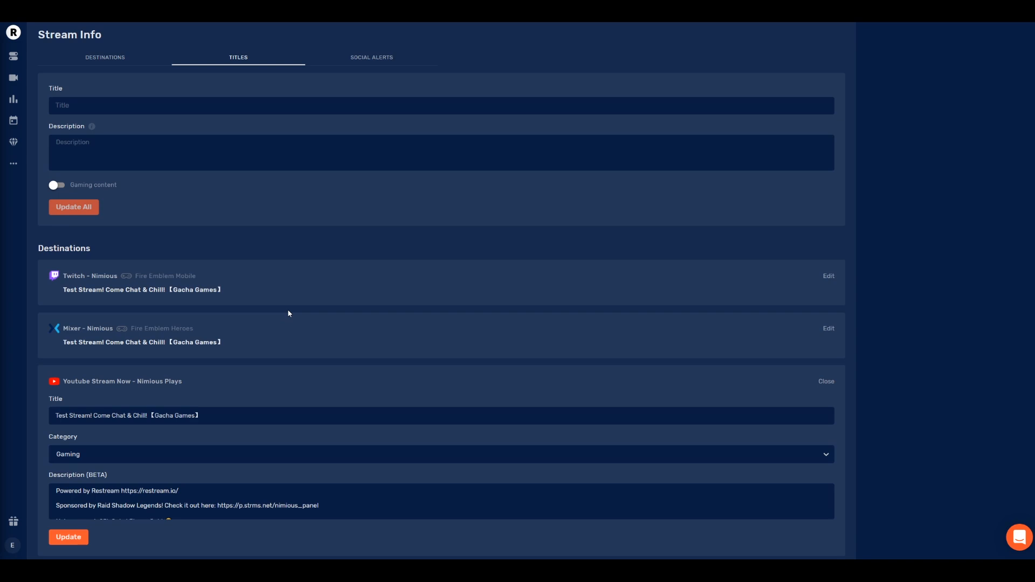
mouse_move(374, 366)
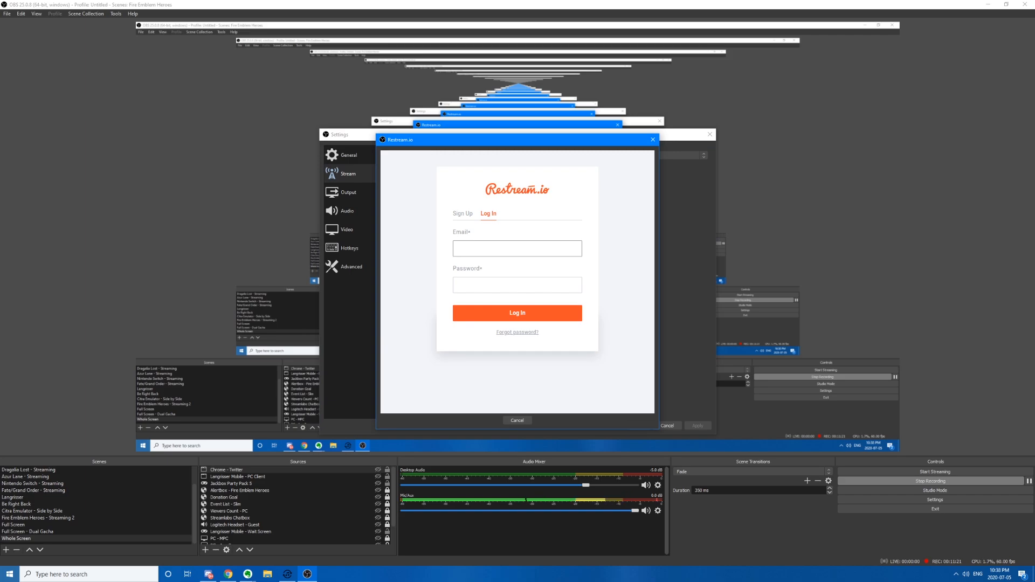
Step: Reconnect the Restream account in OBS, log in and authorize OBS Studio, leaving the server on Autodetect
click(516, 420)
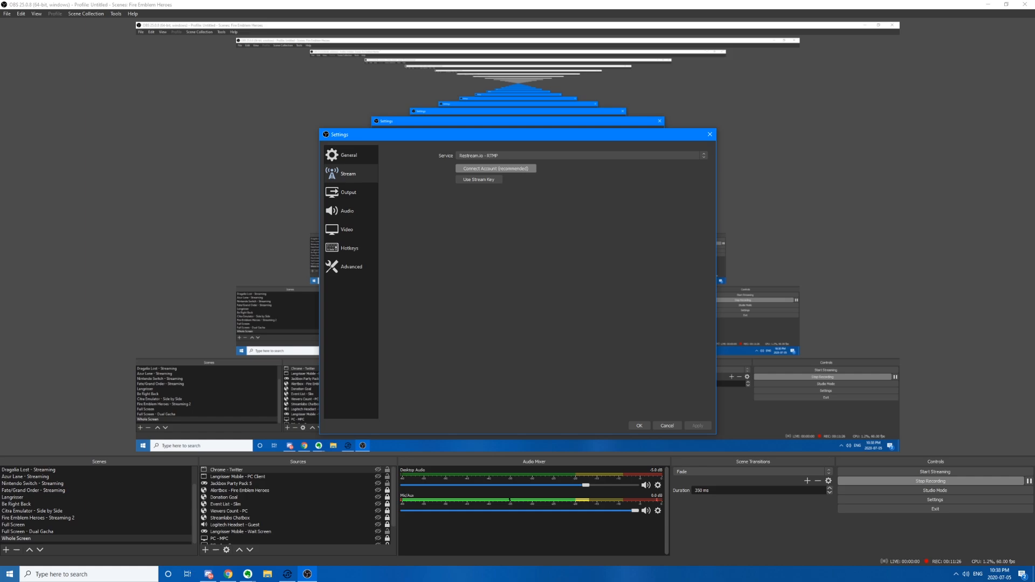
click(495, 169)
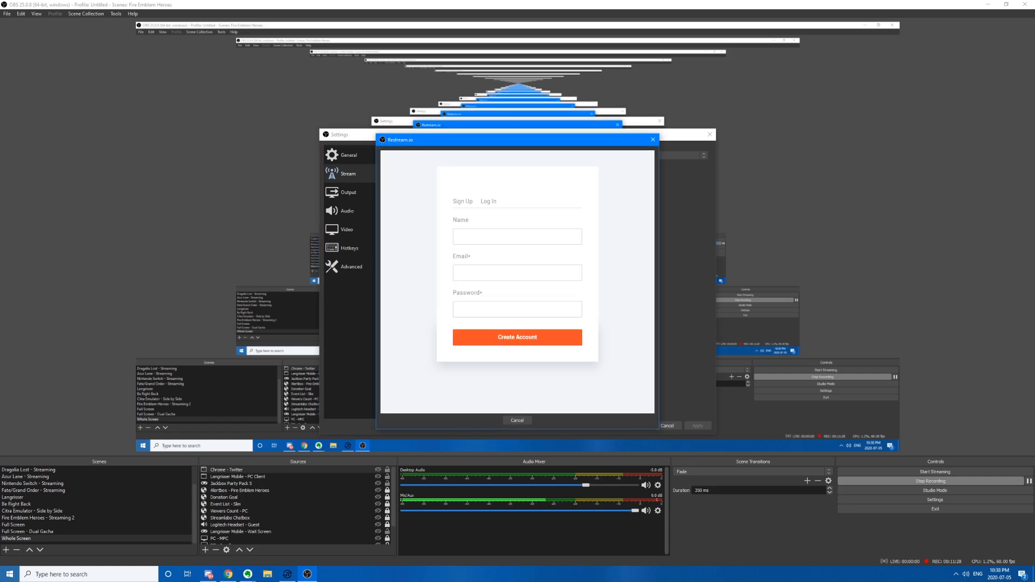
click(488, 214)
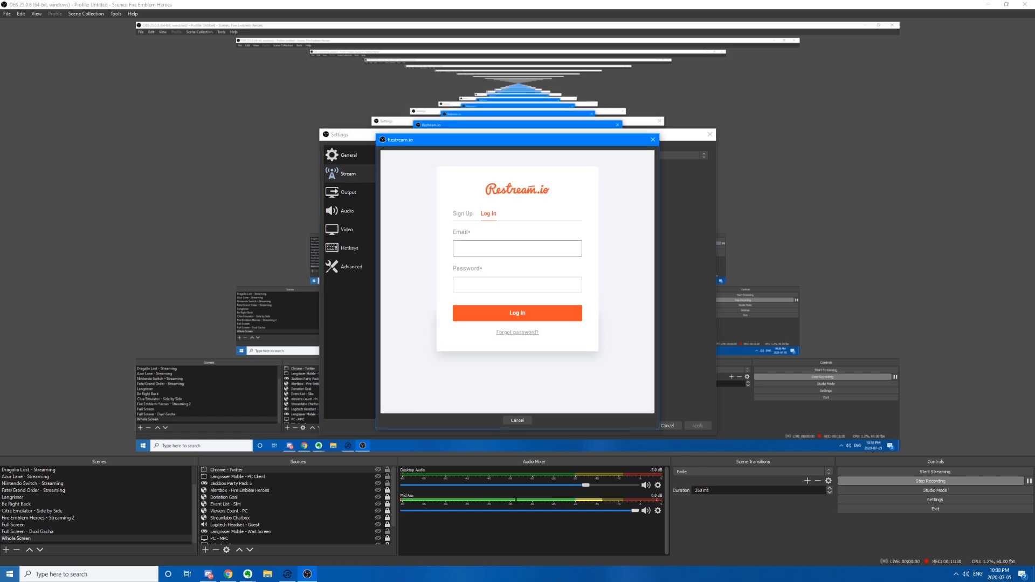
click(517, 313)
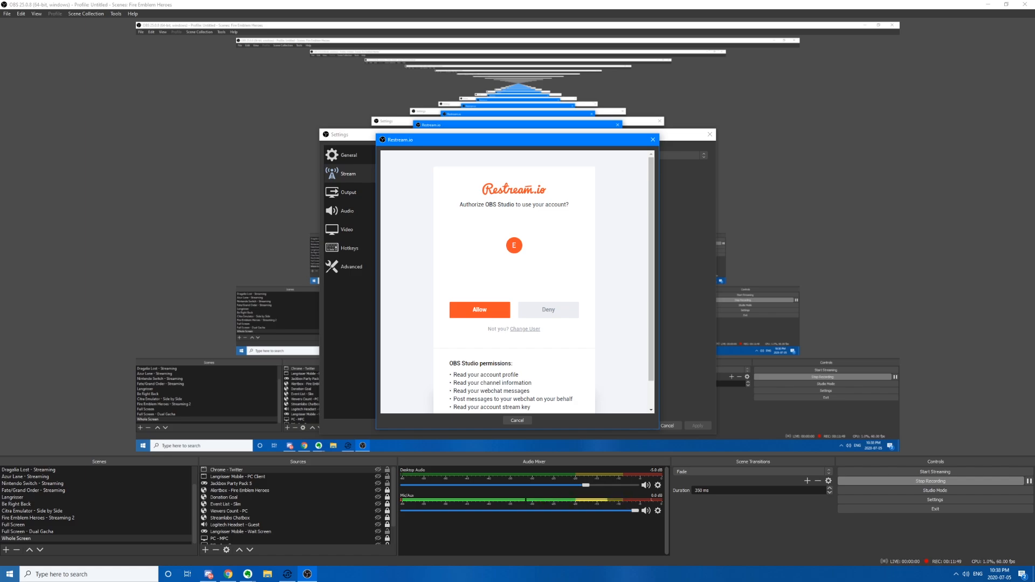
click(479, 309)
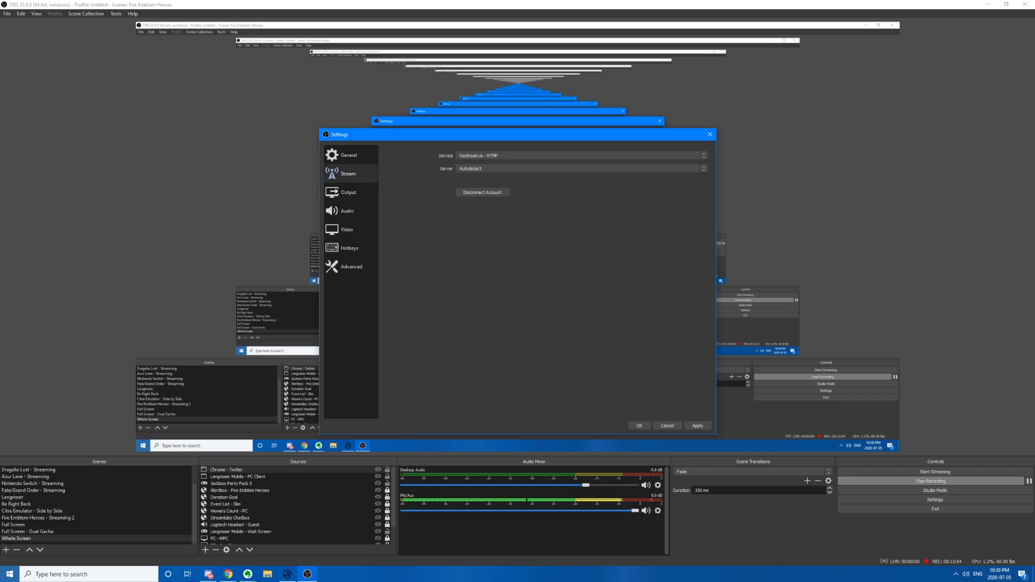
click(703, 168)
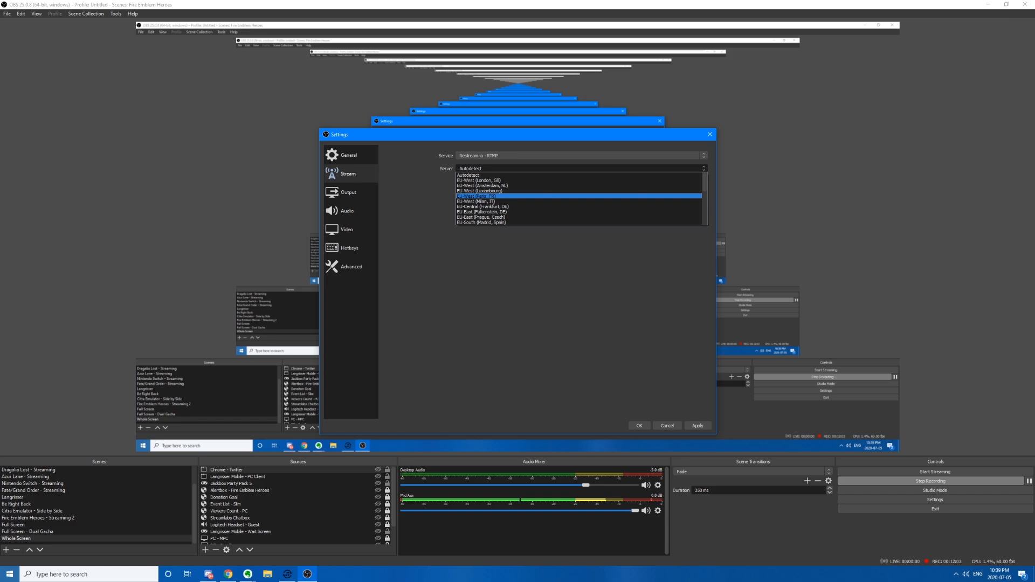
Step: Select a regional Restream server in place of Autodetect in the Stream settings
click(467, 175)
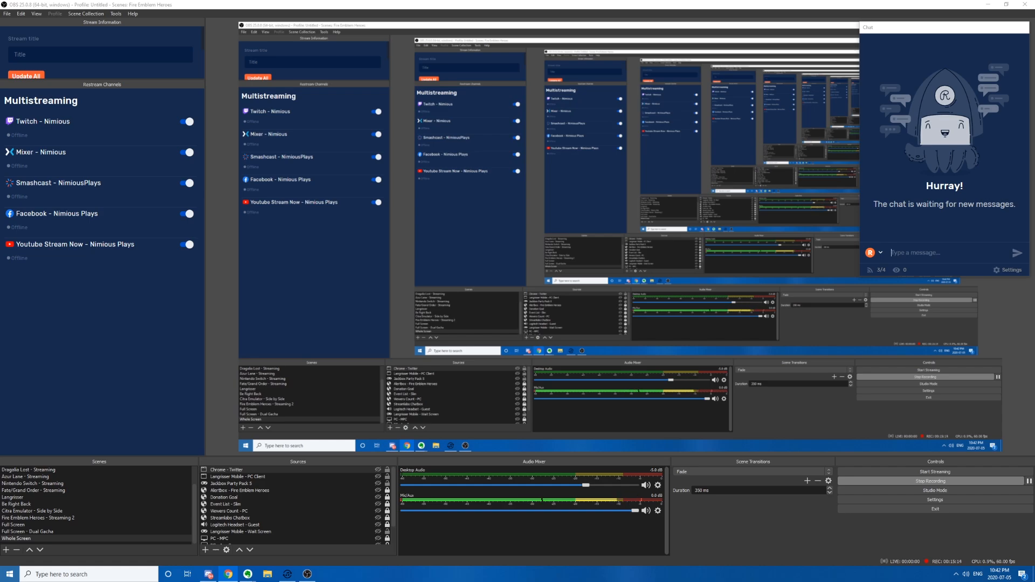
Step: Begin adding a new source to the OBS scene from the Sources list
click(8, 574)
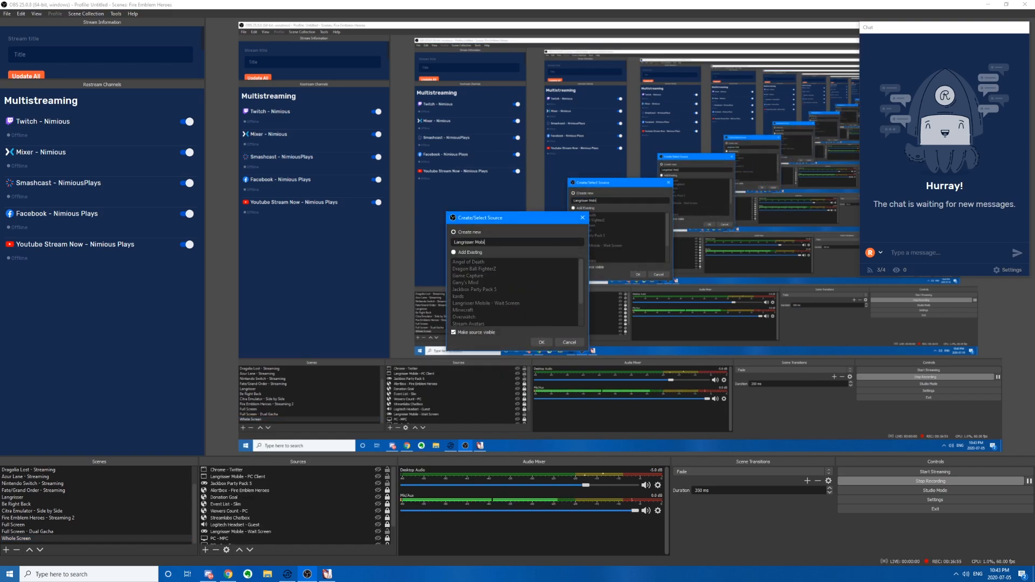
Step: Create the Langrisser Mobile game capture source set to capture the game's specific window
click(540, 342)
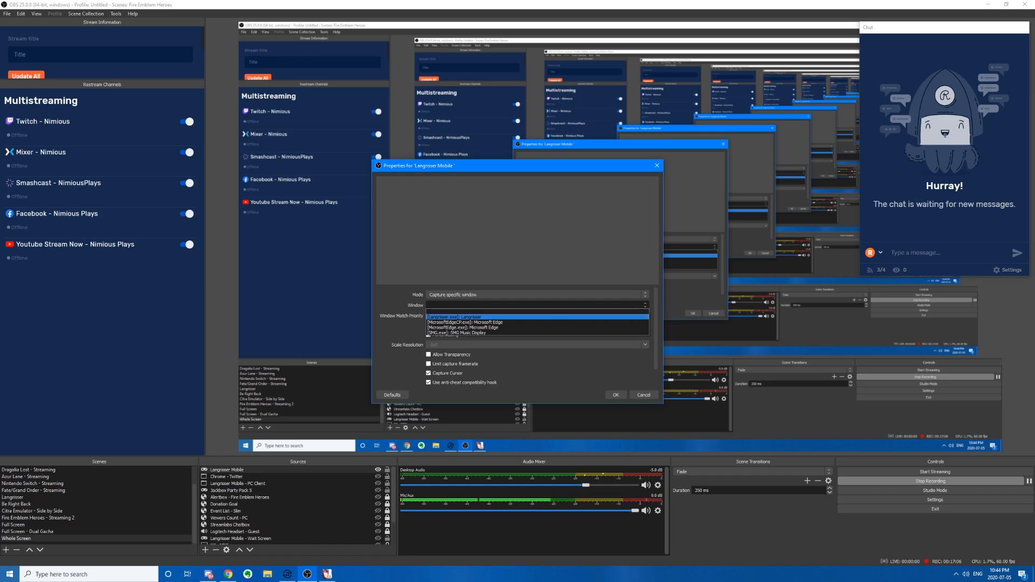
click(535, 316)
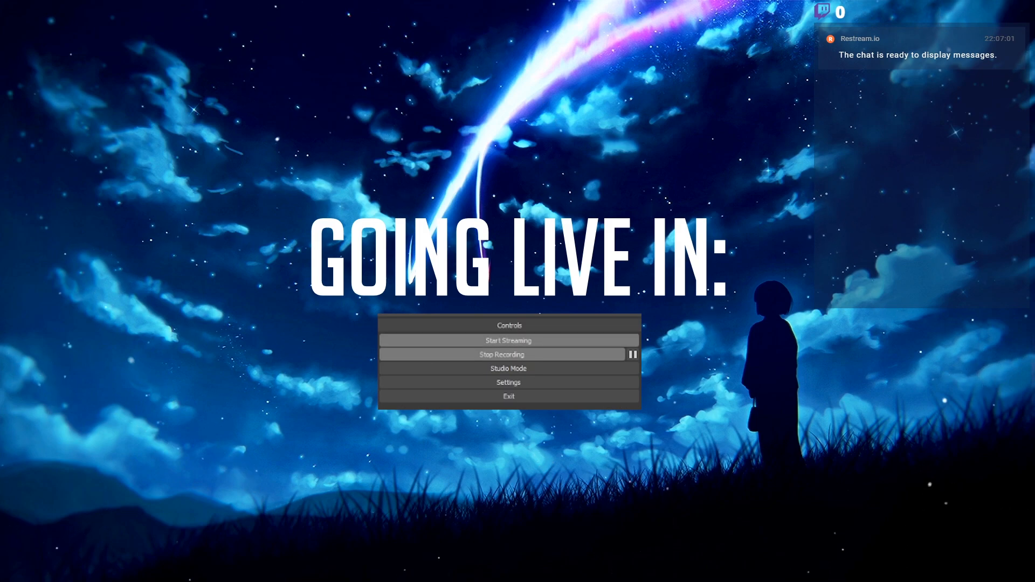
Step: Start streaming, broadcasting the GOING LIVE IN countdown scene to Restream
click(509, 340)
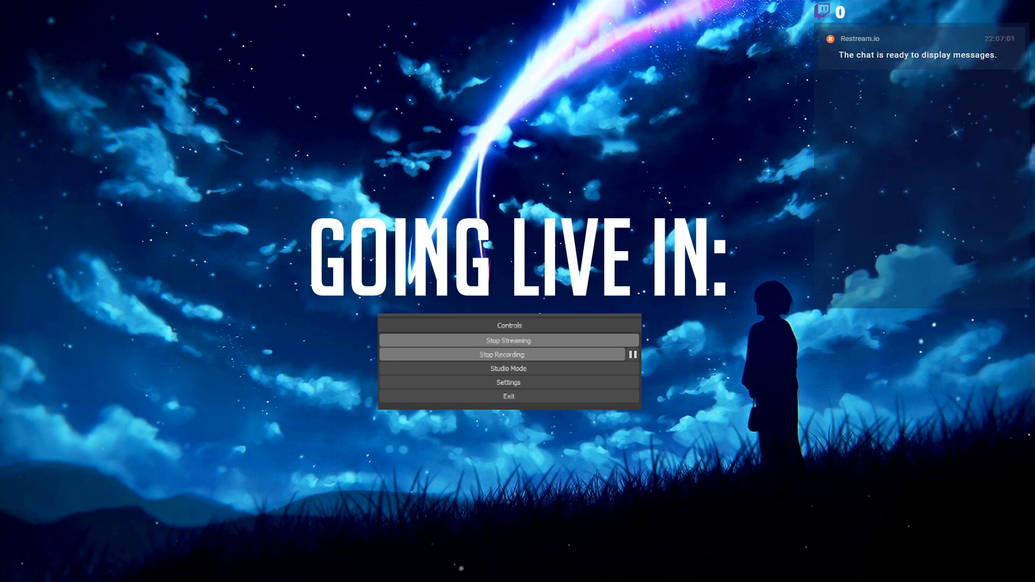